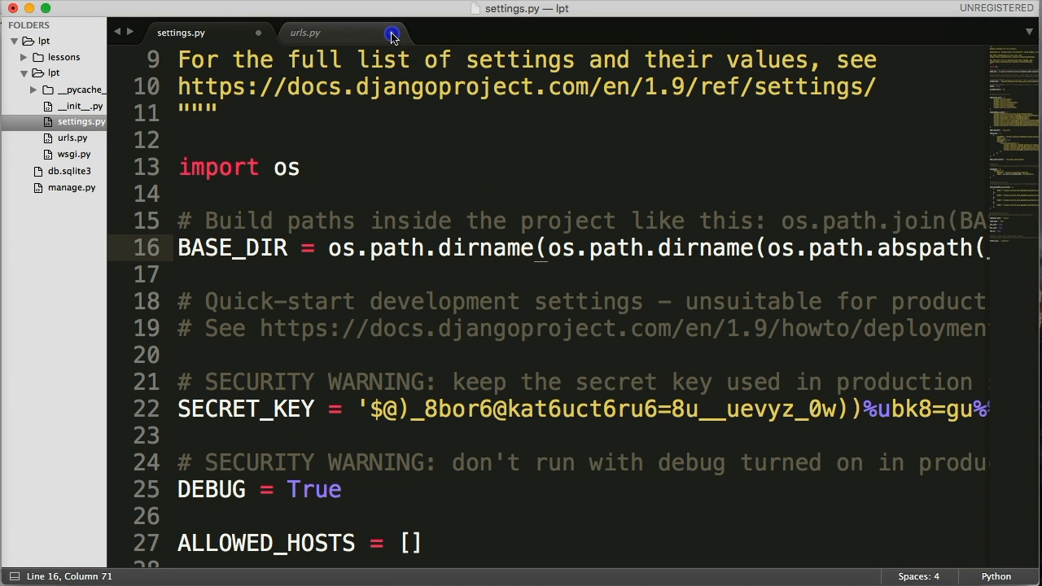
# Close urls.py and scroll through settings.py's header docstring and BASE_DIR.
pyautogui.click(392, 32)
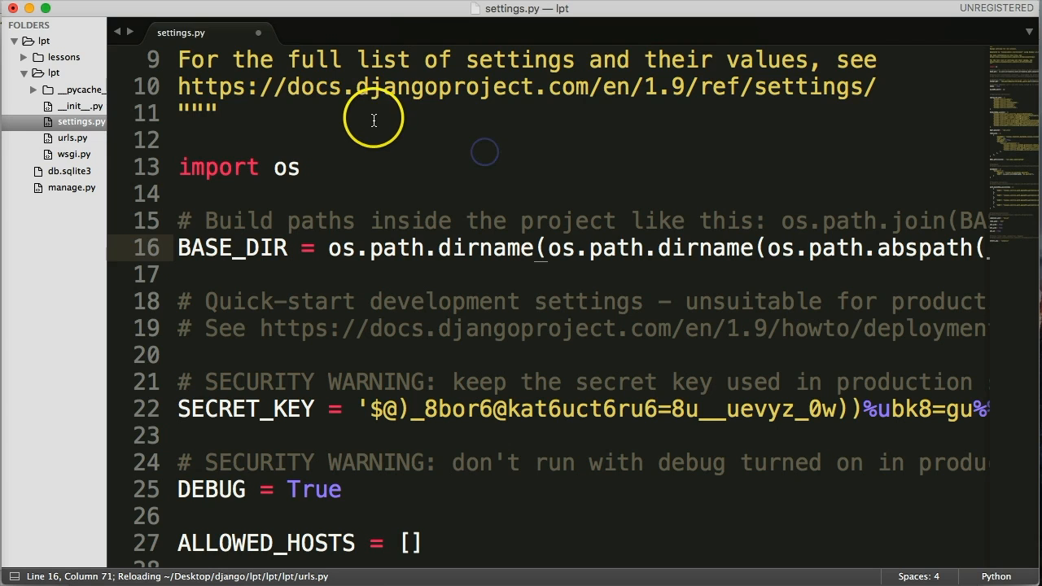
pyautogui.moveTo(386, 191)
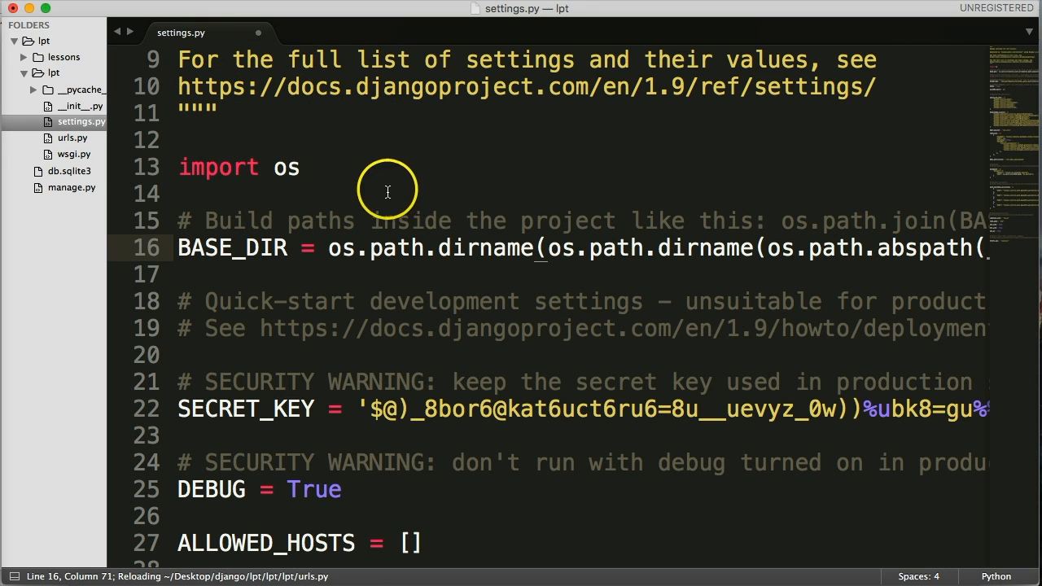
pyautogui.scroll(3)
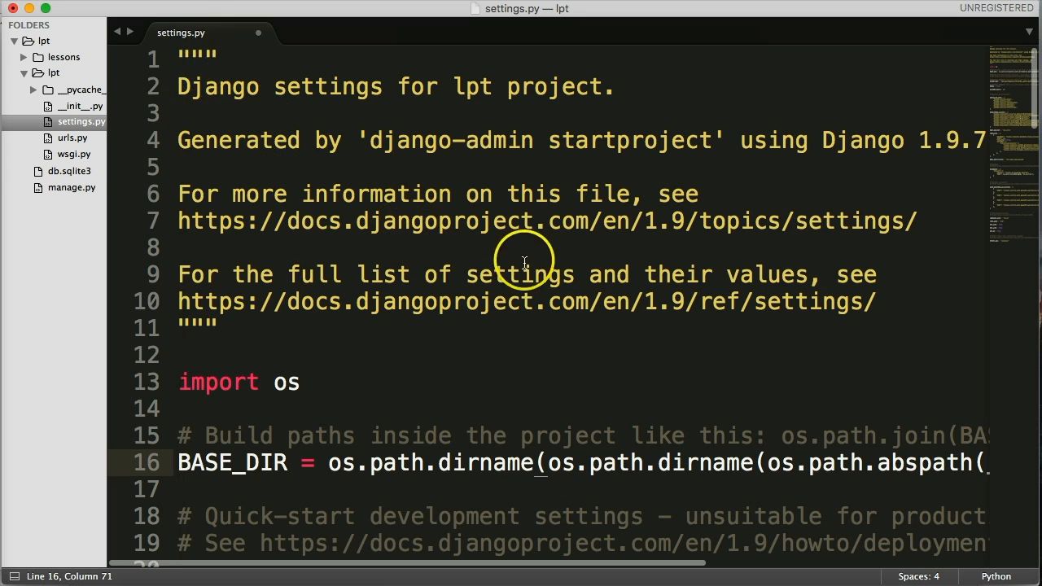
pyautogui.moveTo(713, 300)
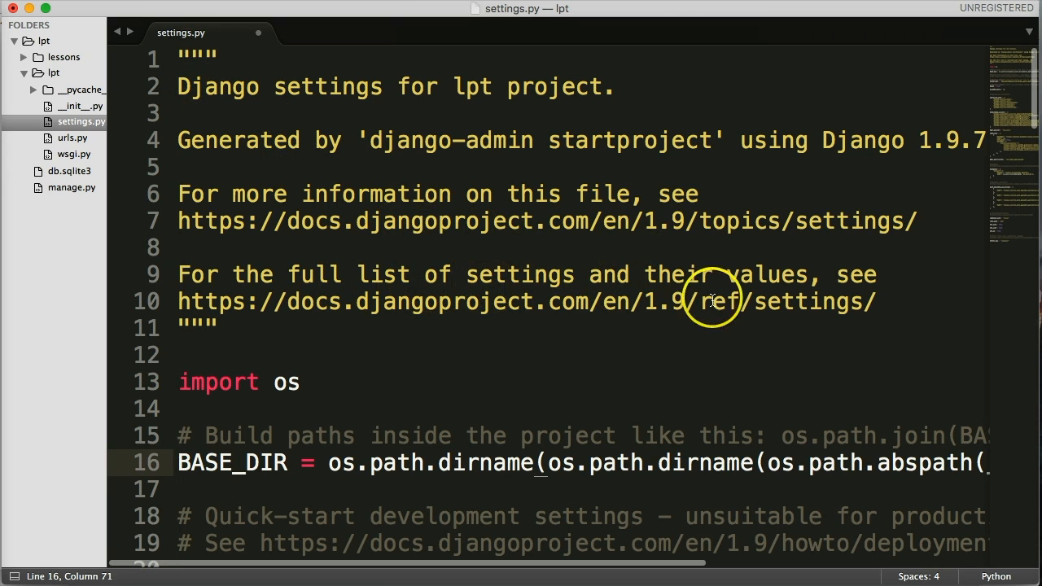
pyautogui.moveTo(737, 244)
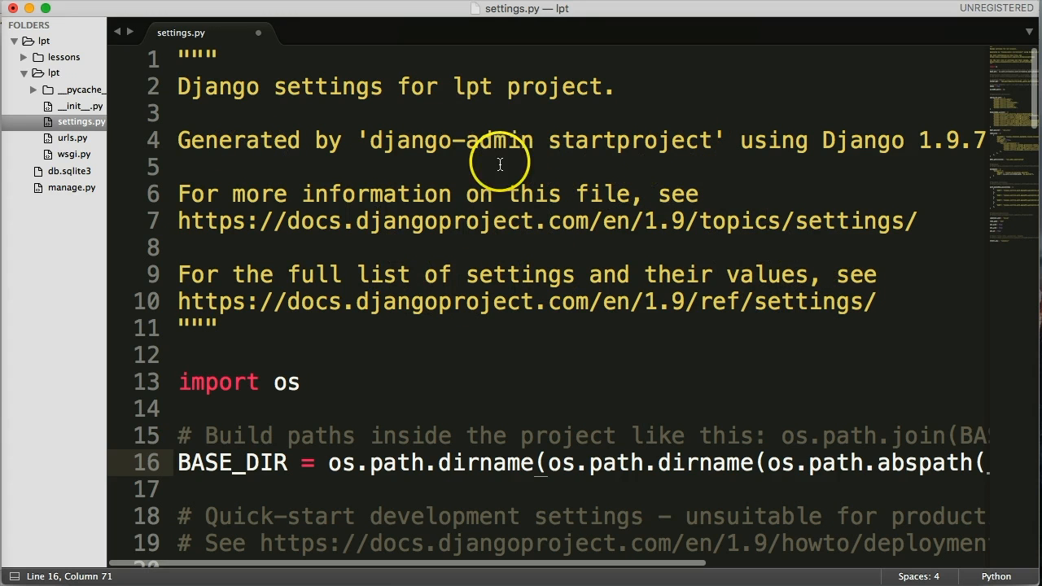
pyautogui.moveTo(387, 249)
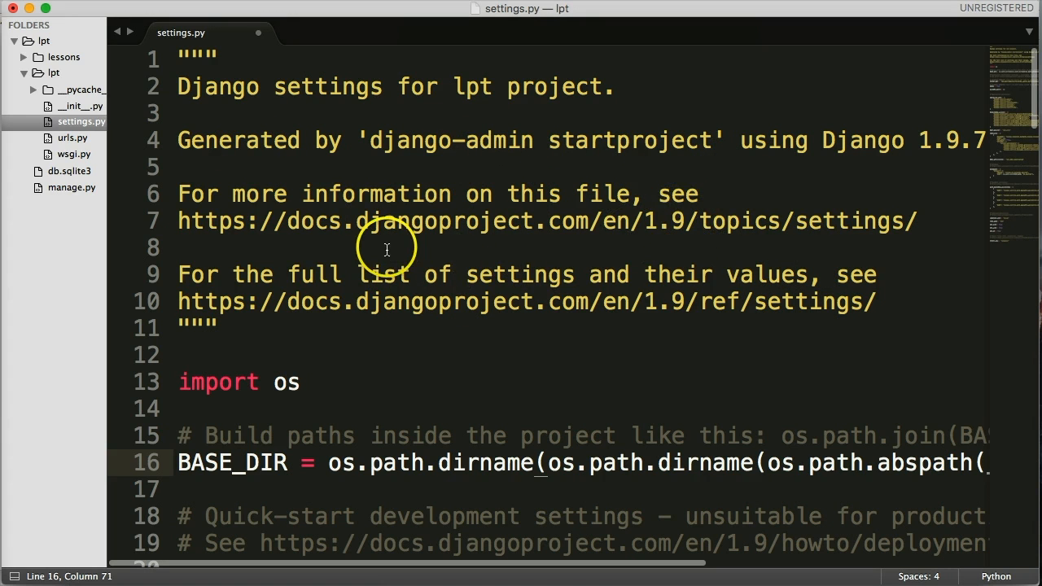
pyautogui.scroll(-3)
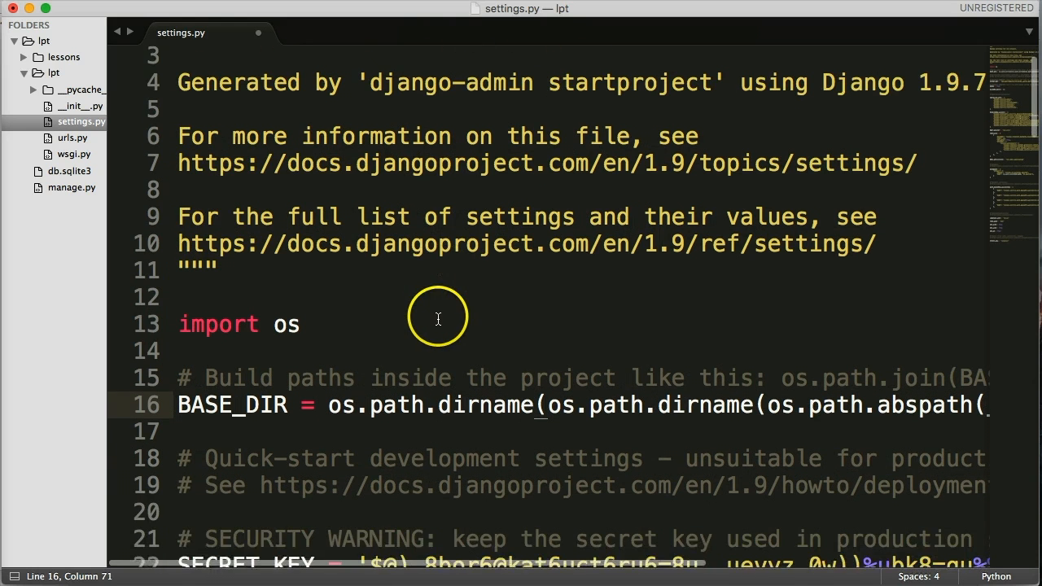
pyautogui.scroll(-3)
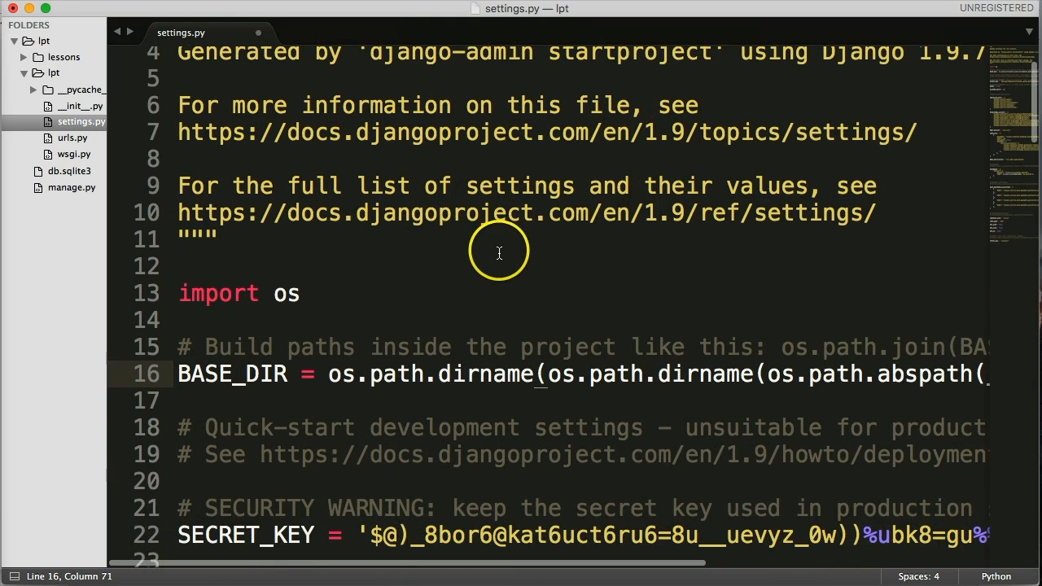
pyautogui.scroll(-3)
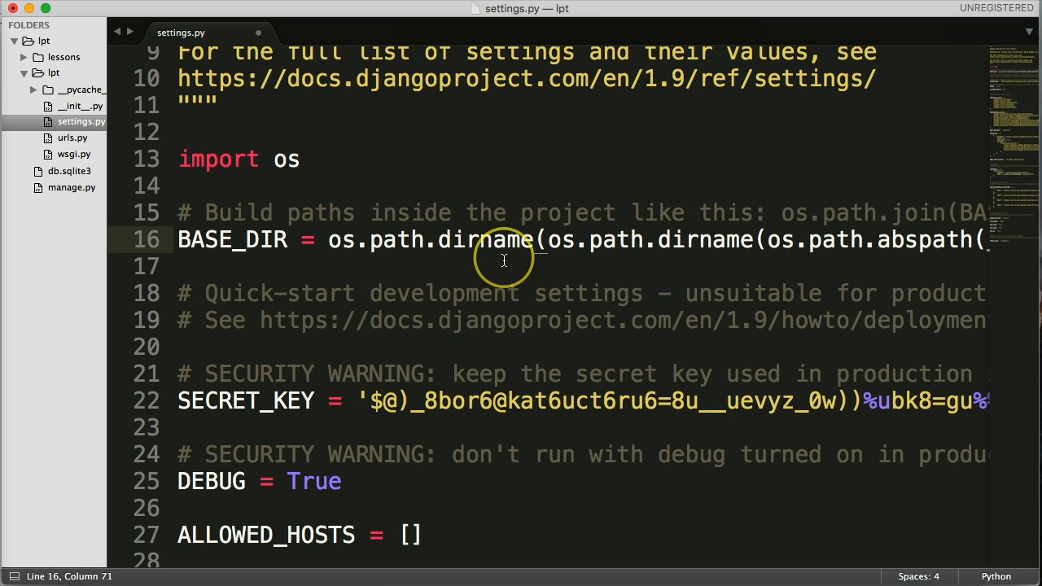
pyautogui.moveTo(482, 259)
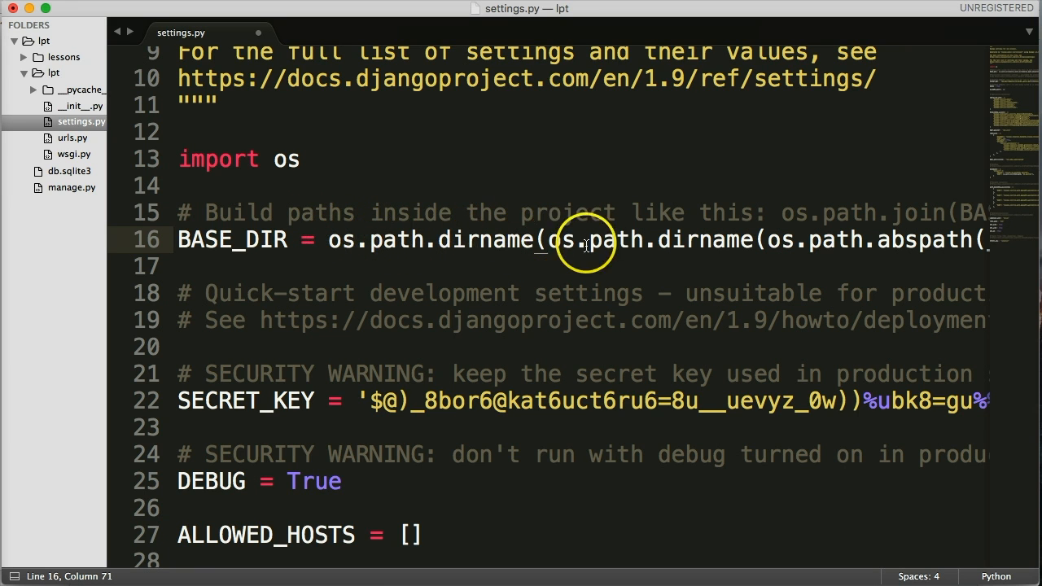
pyautogui.moveTo(473, 256)
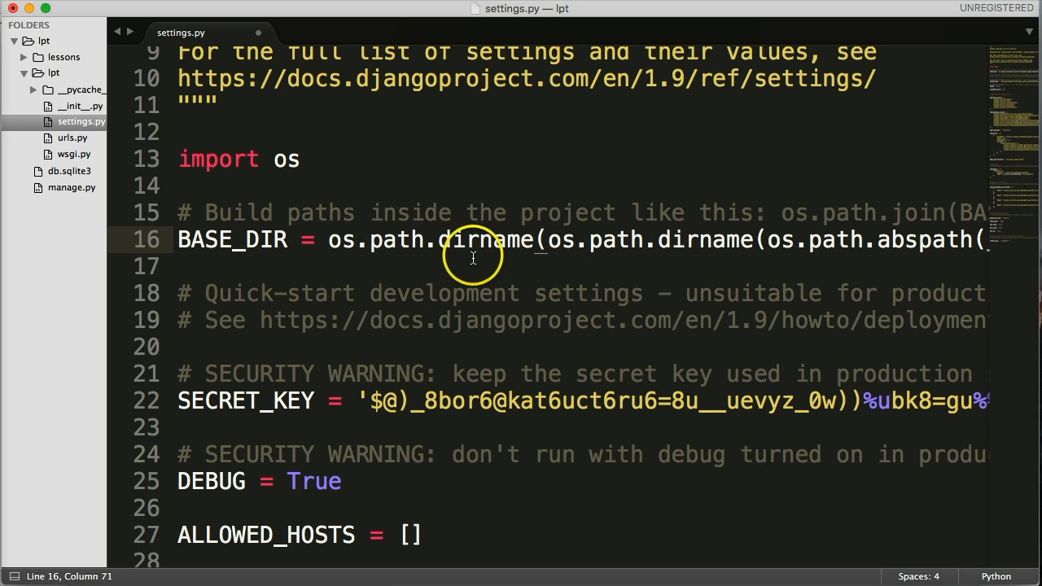
pyautogui.moveTo(627, 251)
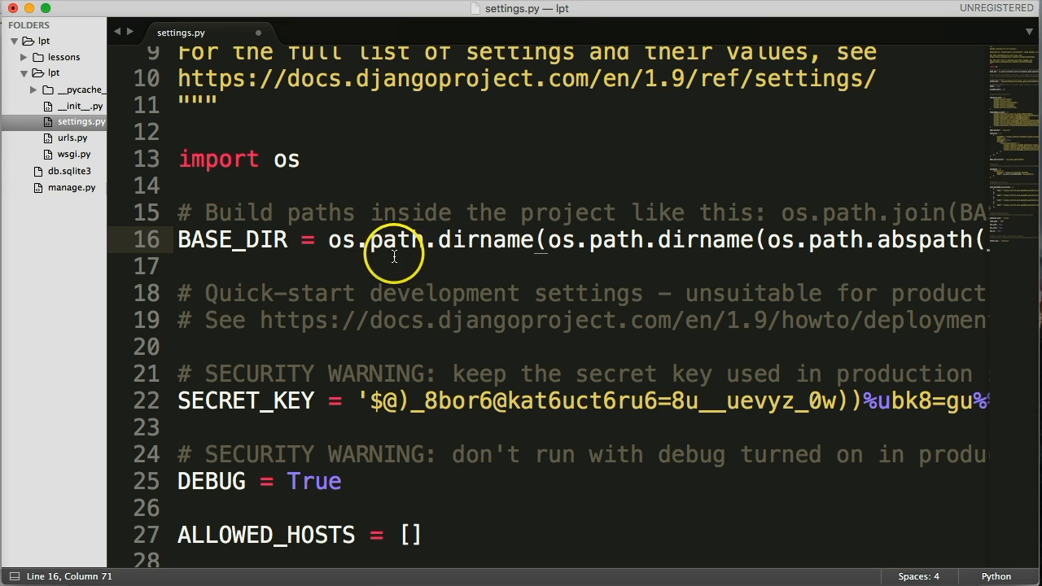
pyautogui.moveTo(329, 256)
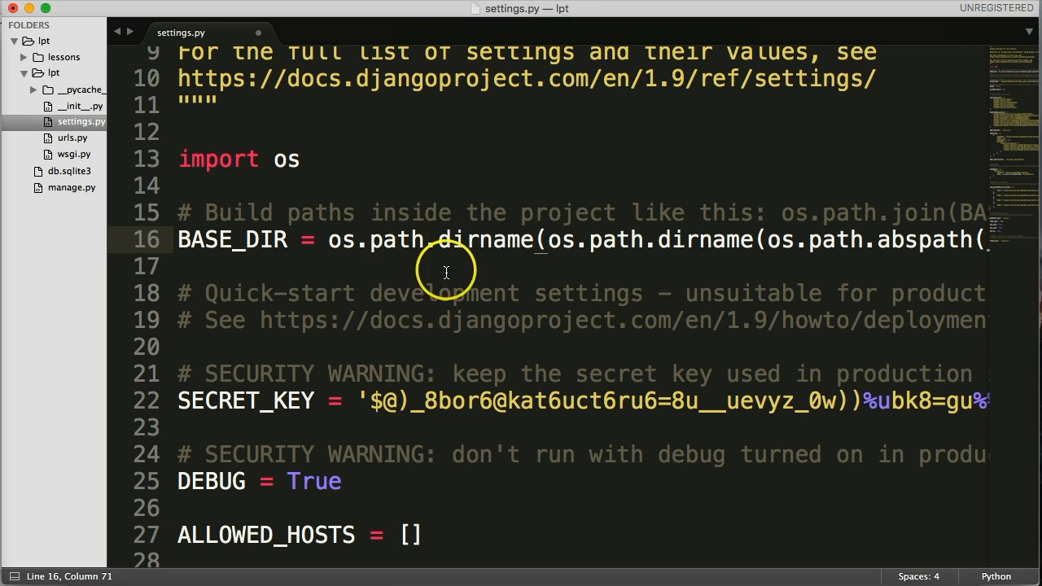
pyautogui.moveTo(314, 241)
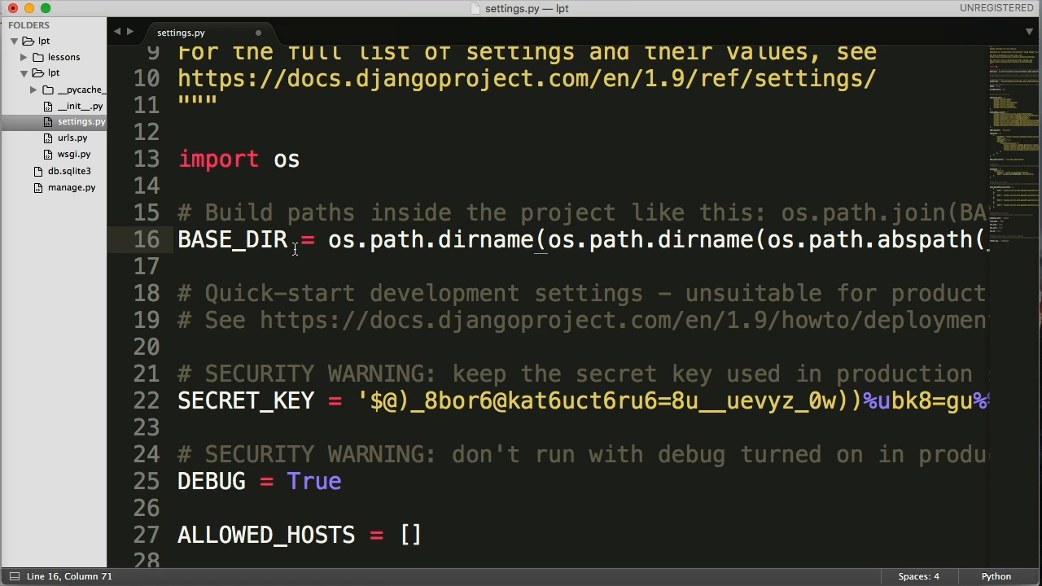
# Add print(BASE_DIR) on the blank line below the BASE_DIR definition.
pyautogui.click(293, 266)
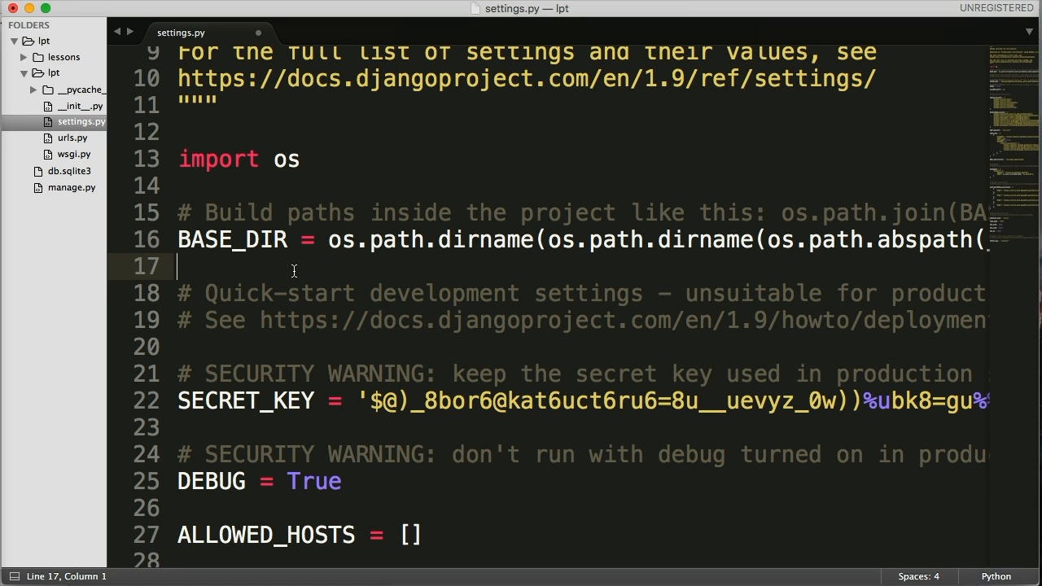
pyautogui.write('print()')
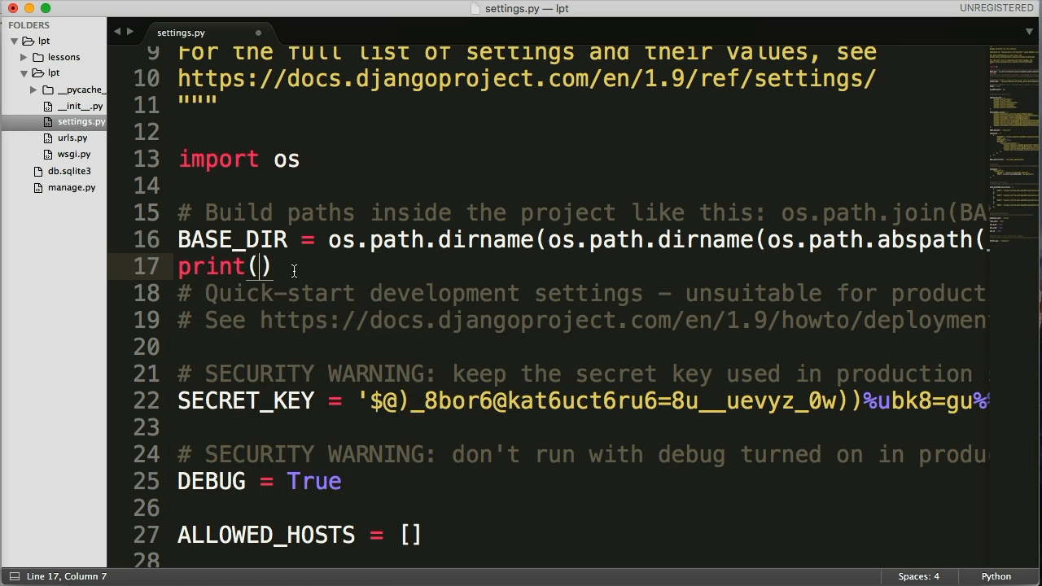
pyautogui.write('BAS')
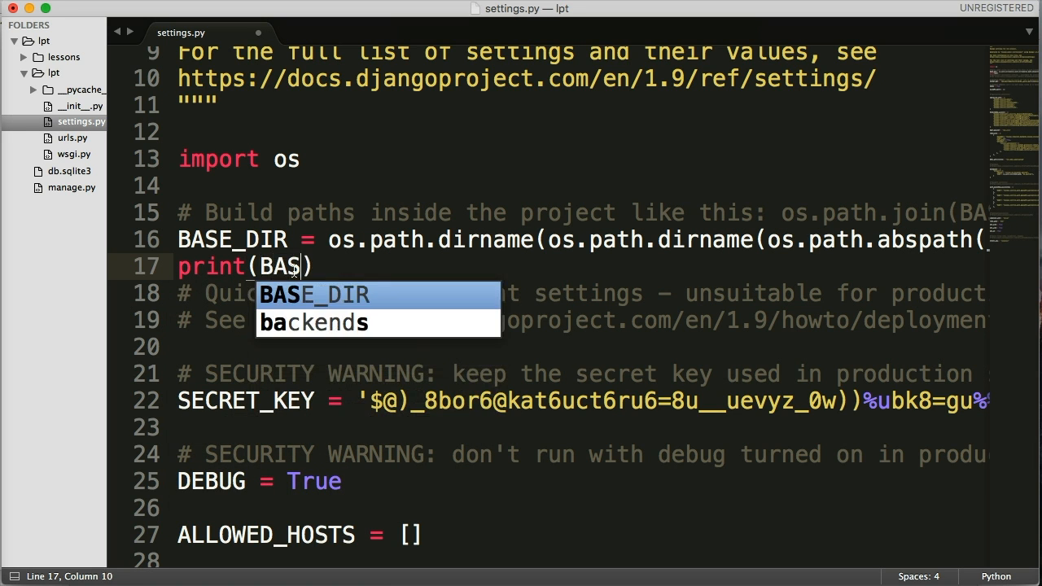
pyautogui.press('tab')
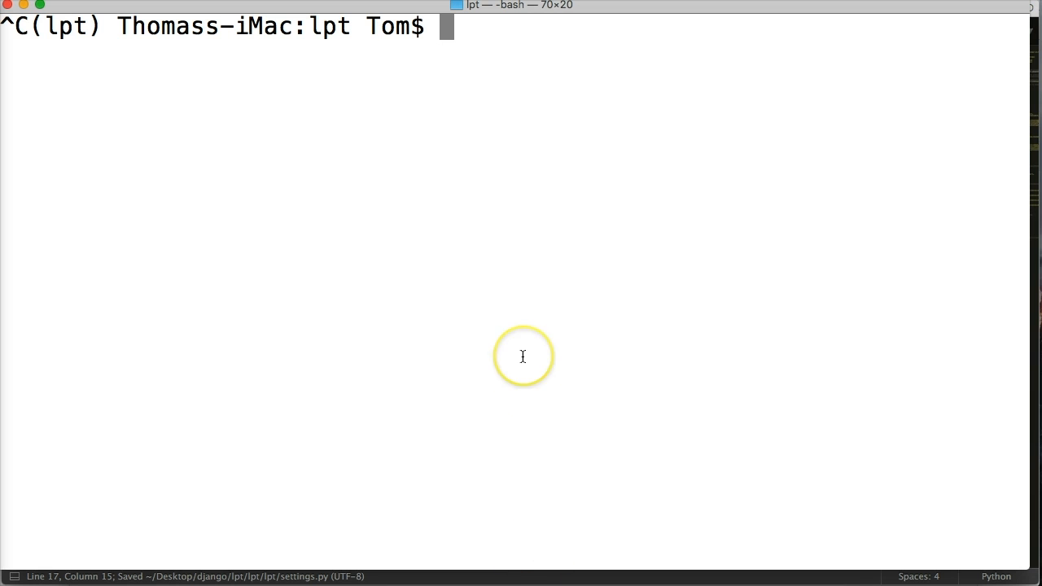
# Run python manage.py runserver in Terminal to print the base directory.
pyautogui.write('python manage.py runserv')
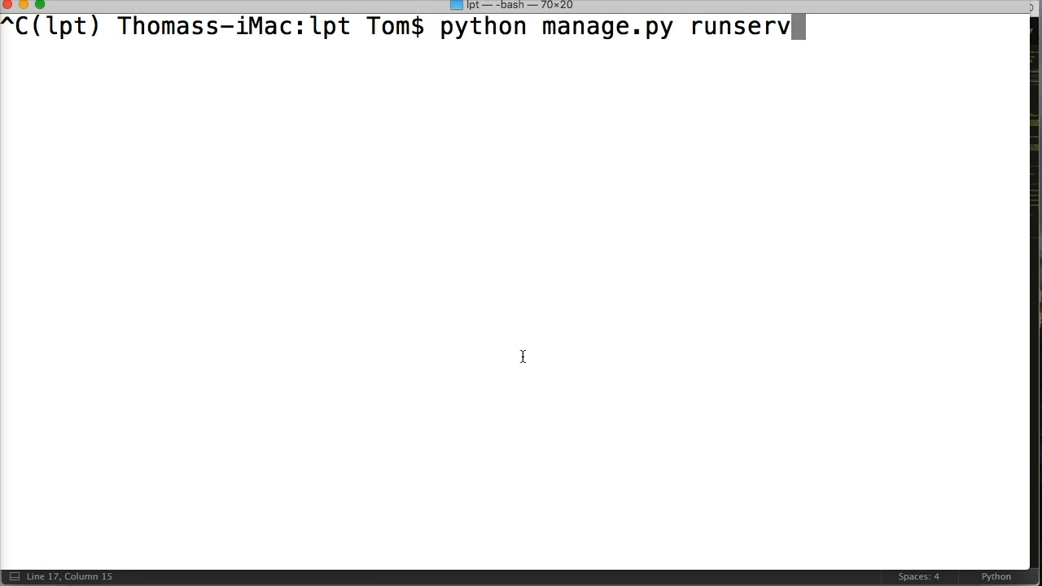
pyautogui.press('enter')
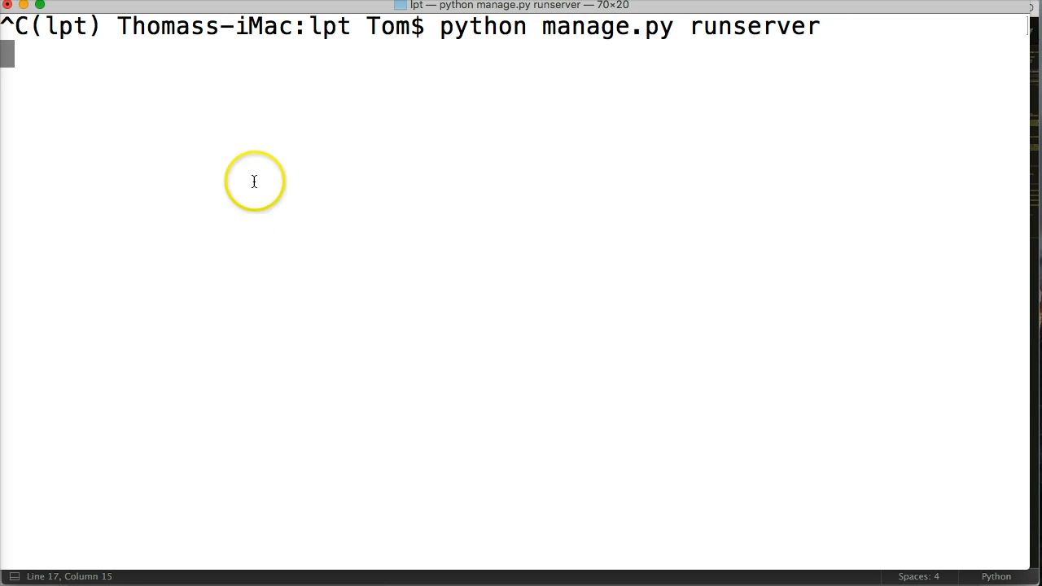
pyautogui.press('enter')
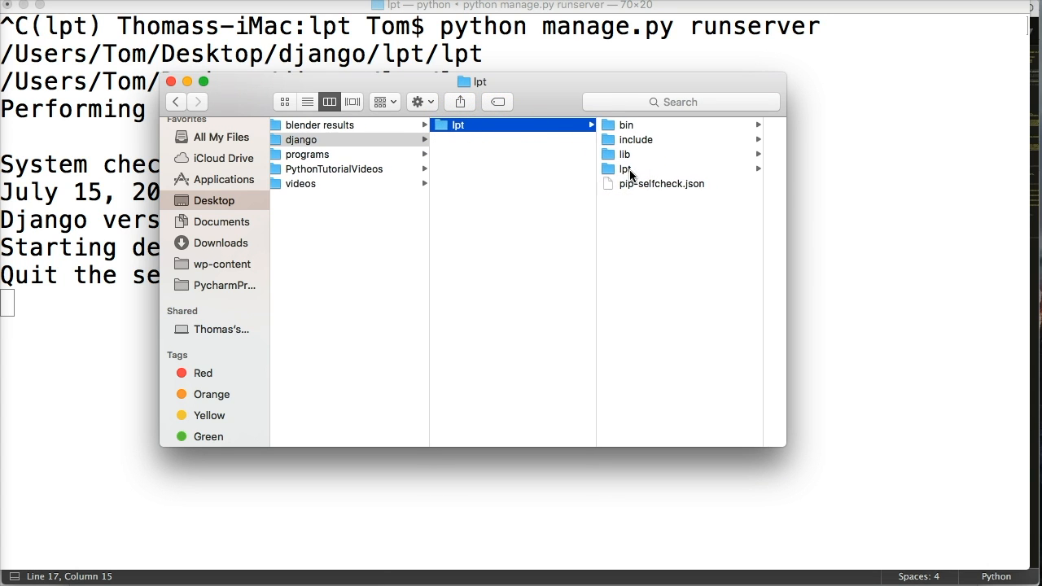
# Open the outer lpt folder in Finder and right-click the inner lpt folder.
pyautogui.click(625, 169)
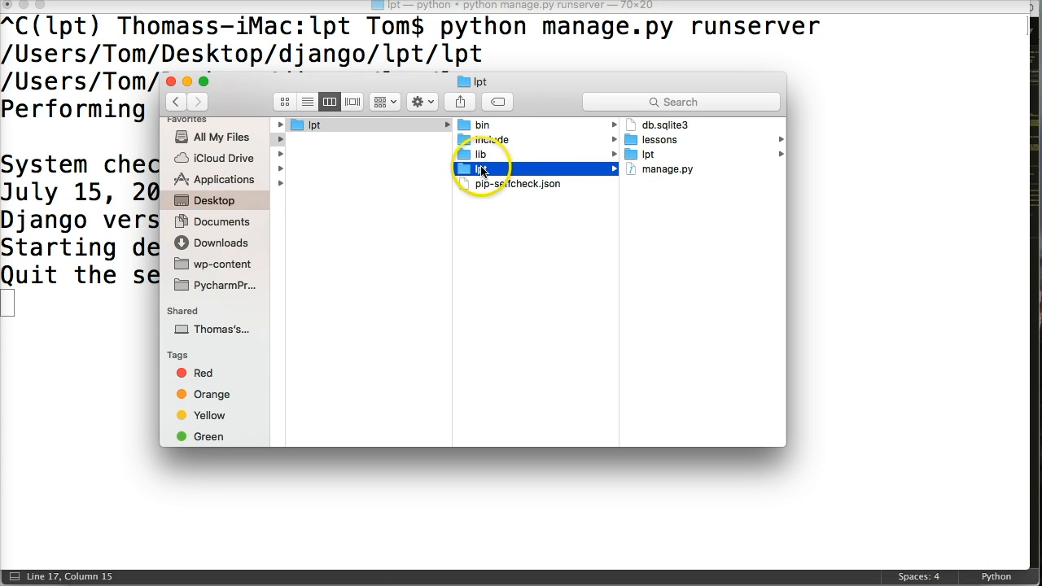
pyautogui.rightClick(480, 168)
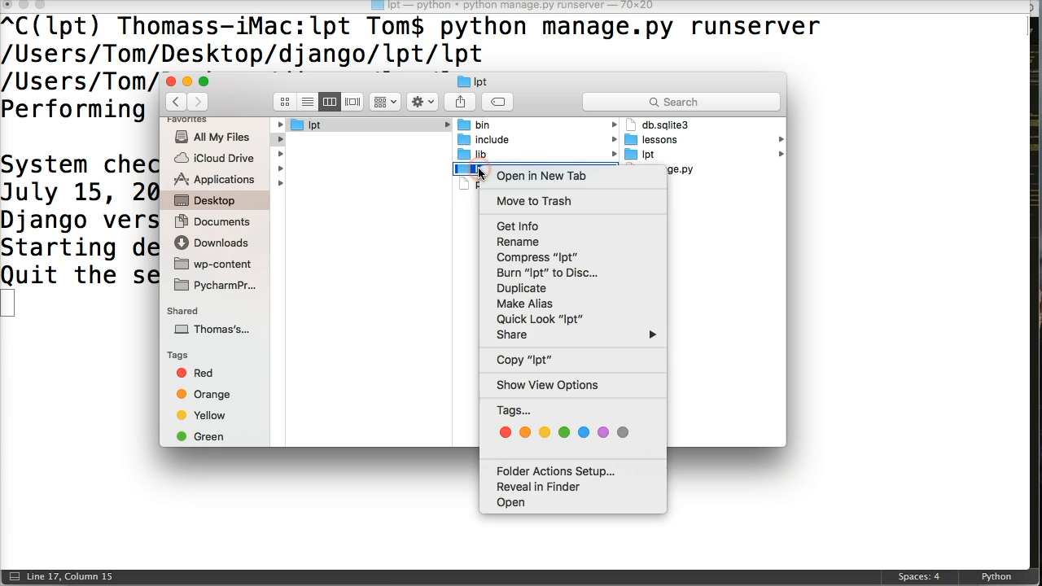
pyautogui.moveTo(556, 227)
pyautogui.write('base')
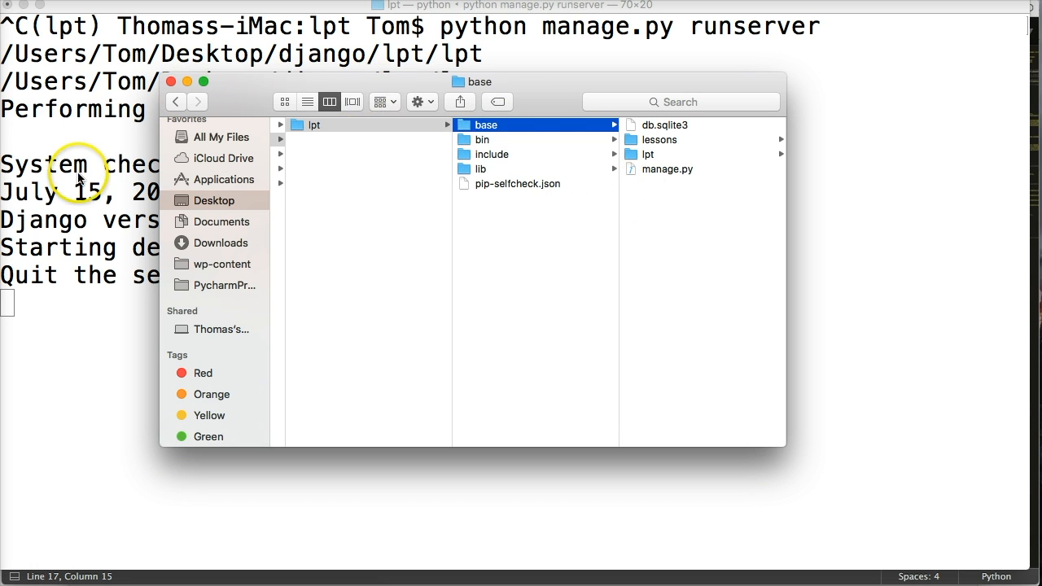
pyautogui.moveTo(165, 88)
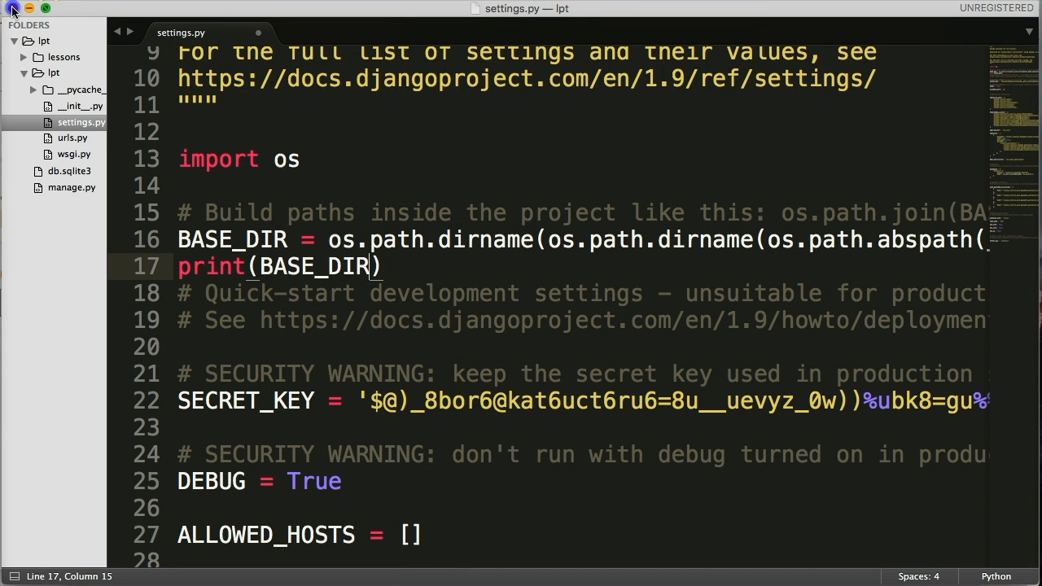
# Close the settings.py window, choosing Don't Save.
pyautogui.click(13, 8)
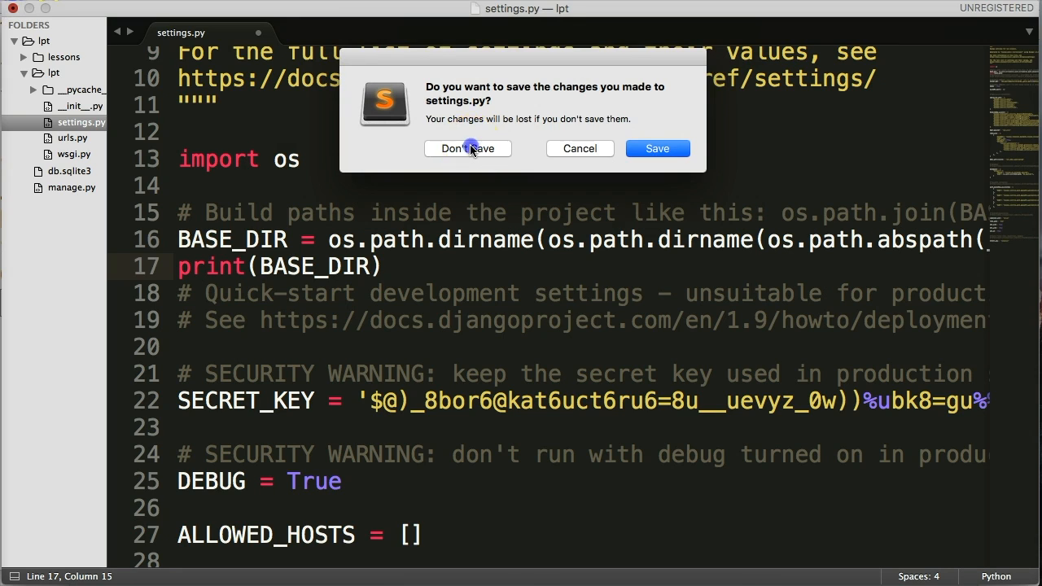
pyautogui.click(468, 148)
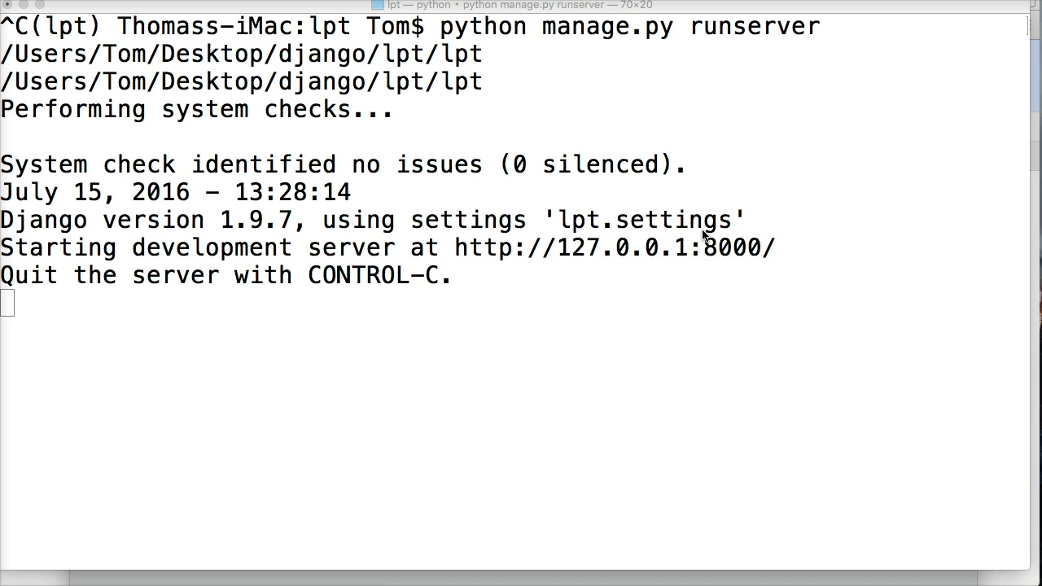
pyautogui.moveTo(680, 236)
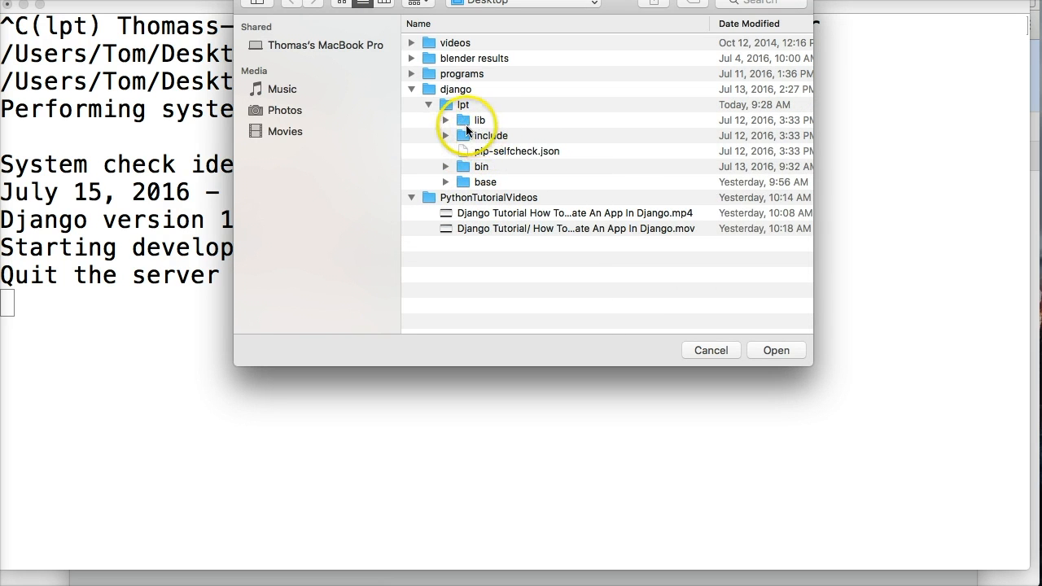
# Open the base folder as a project and expand lpt in the sidebar.
pyautogui.click(486, 181)
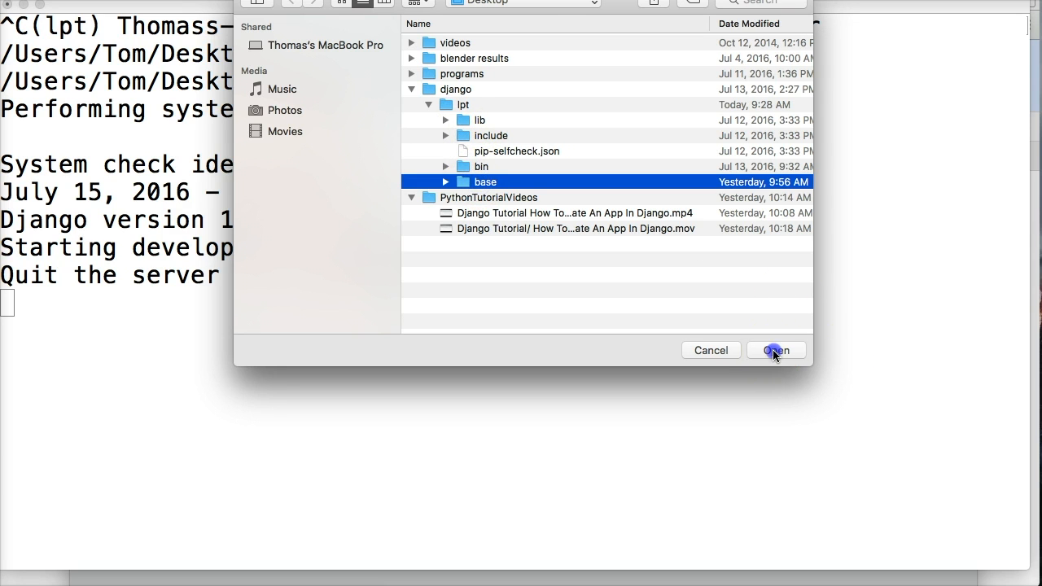
pyautogui.click(775, 350)
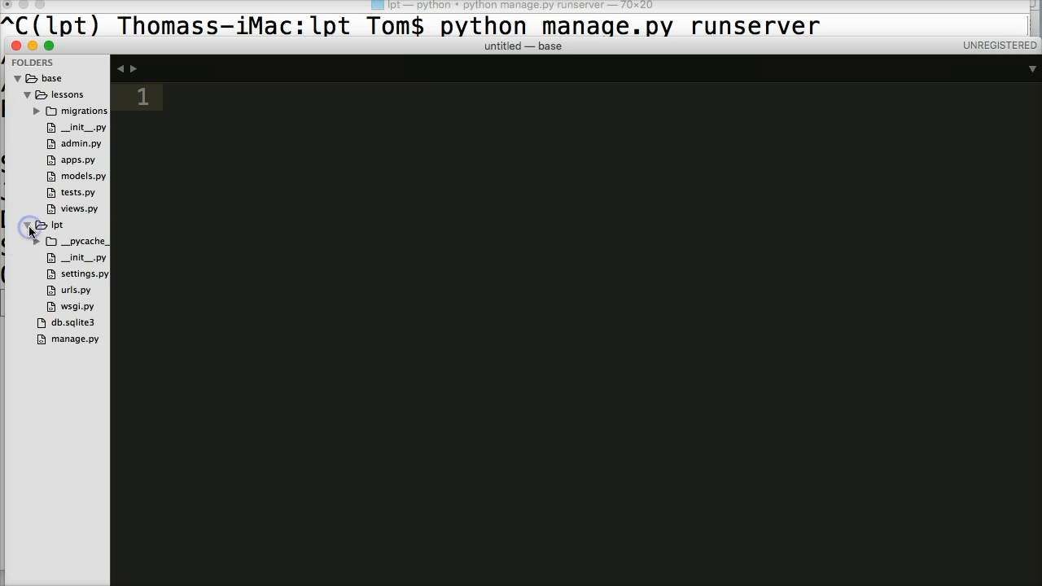
pyautogui.click(28, 94)
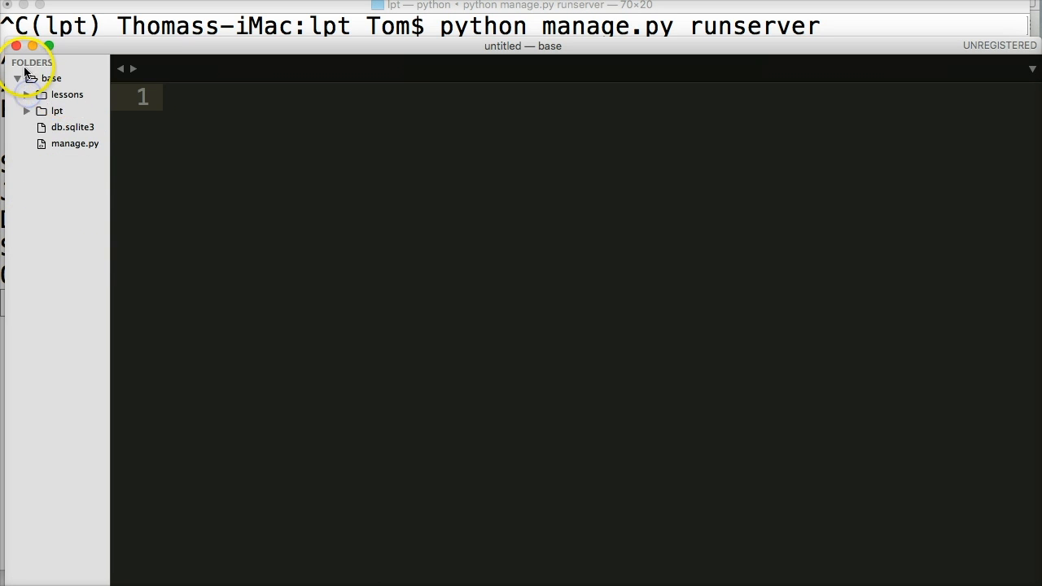
pyautogui.click(57, 111)
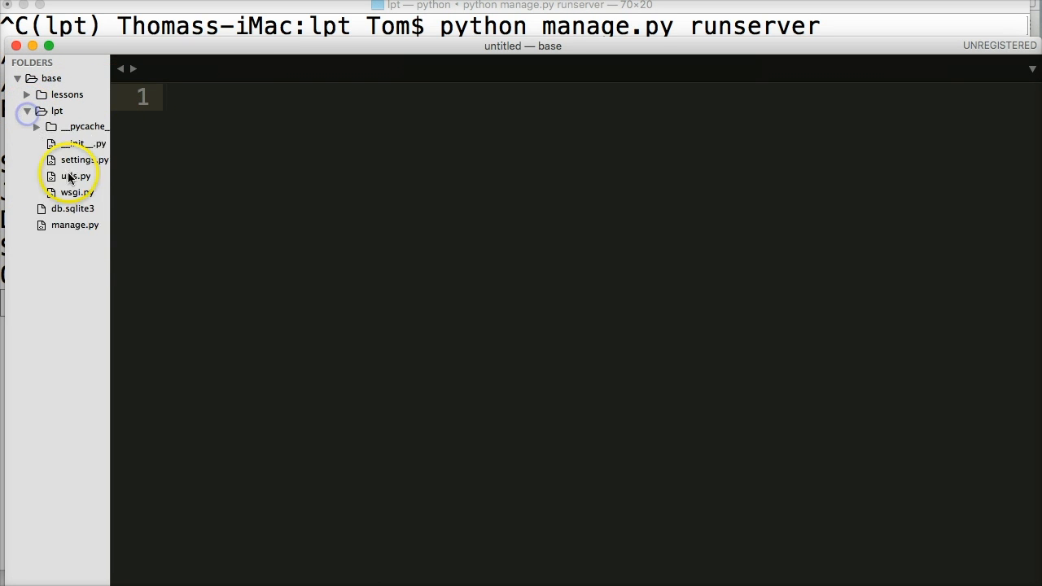
# Open settings.py, comment out print(BASE_DIR) and insert a blank line below it.
pyautogui.click(76, 160)
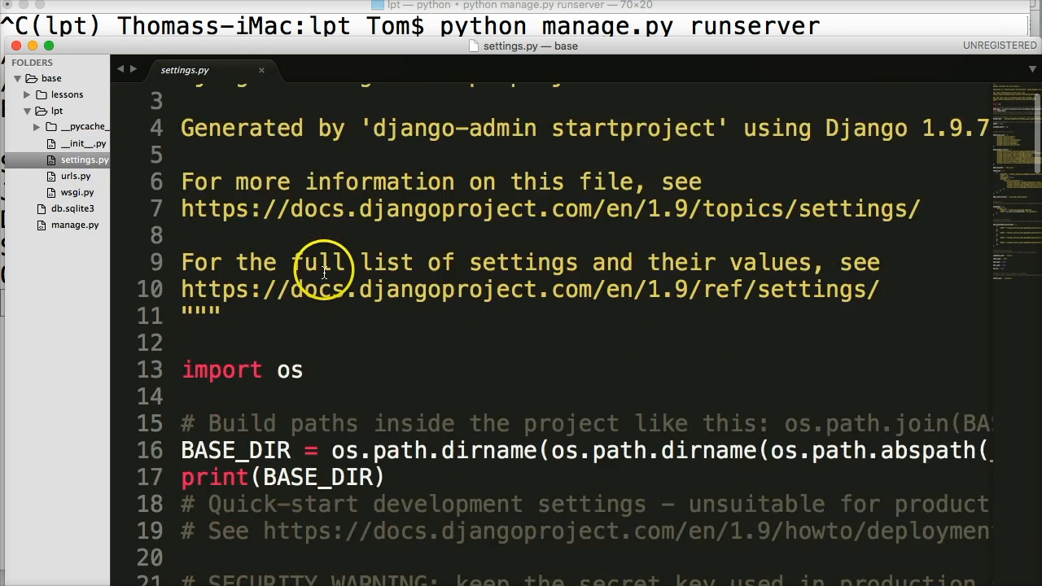
pyautogui.scroll(-3)
pyautogui.write('#')
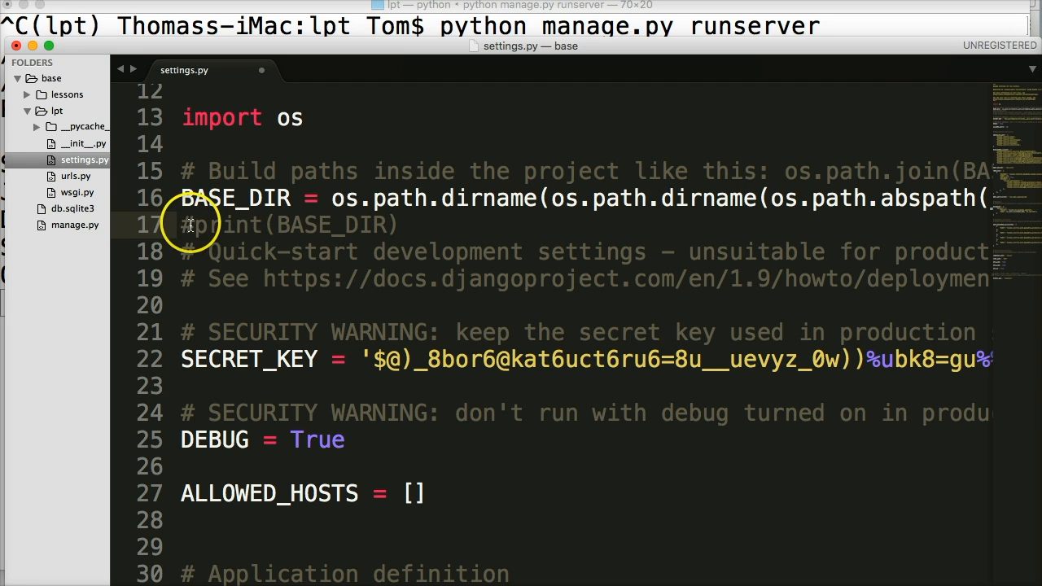
pyautogui.press('enter')
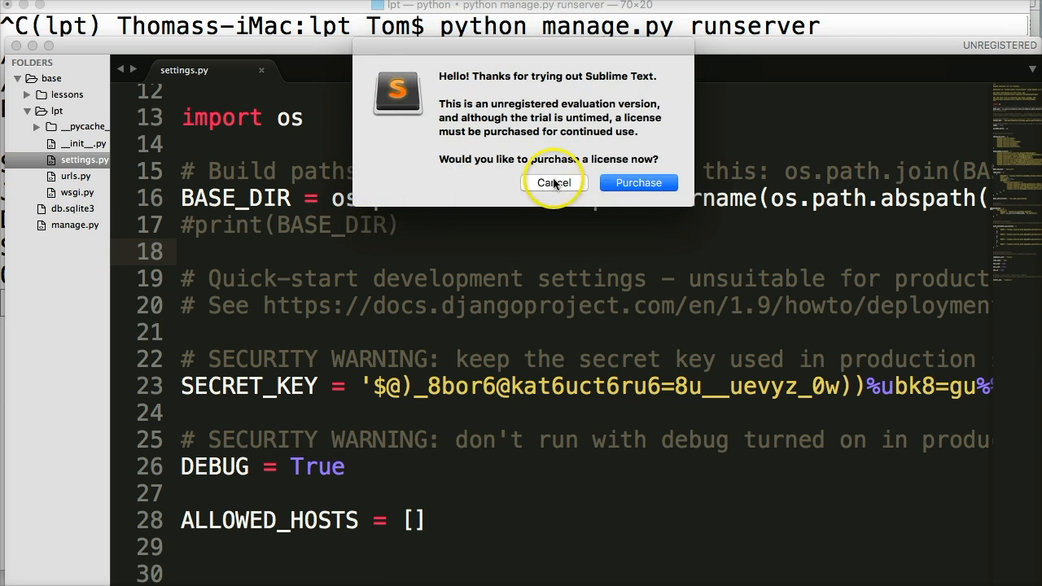
# Cancel the unregistered-version purchase reminder after saving.
pyautogui.click(554, 183)
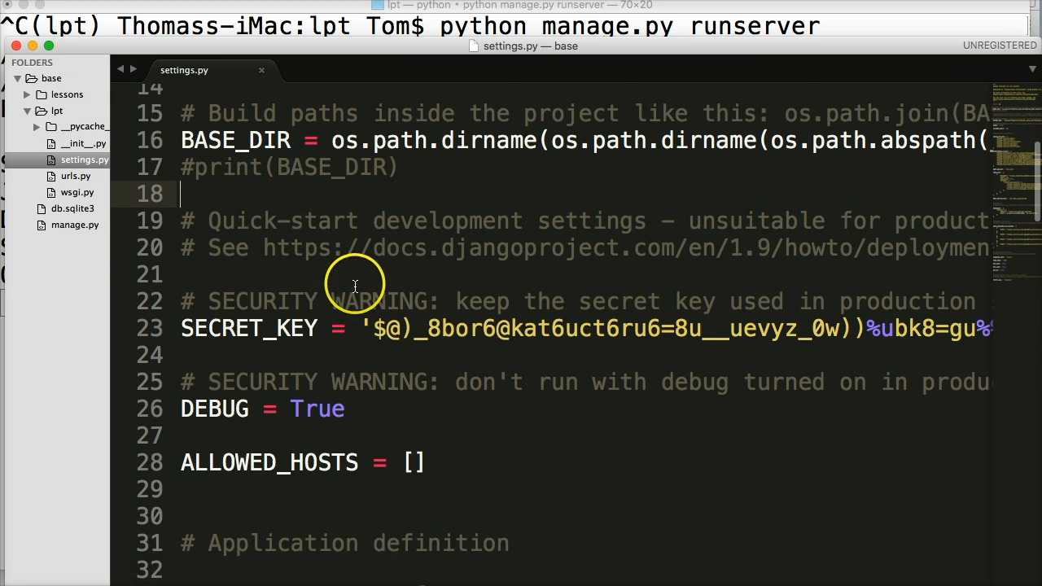
pyautogui.scroll(-3)
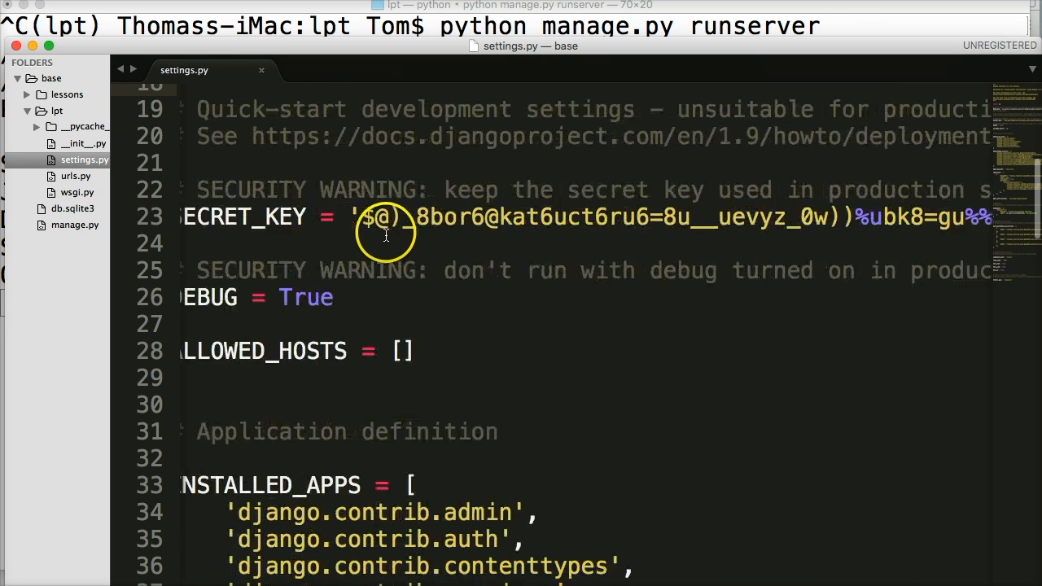
pyautogui.hscroll(-3)
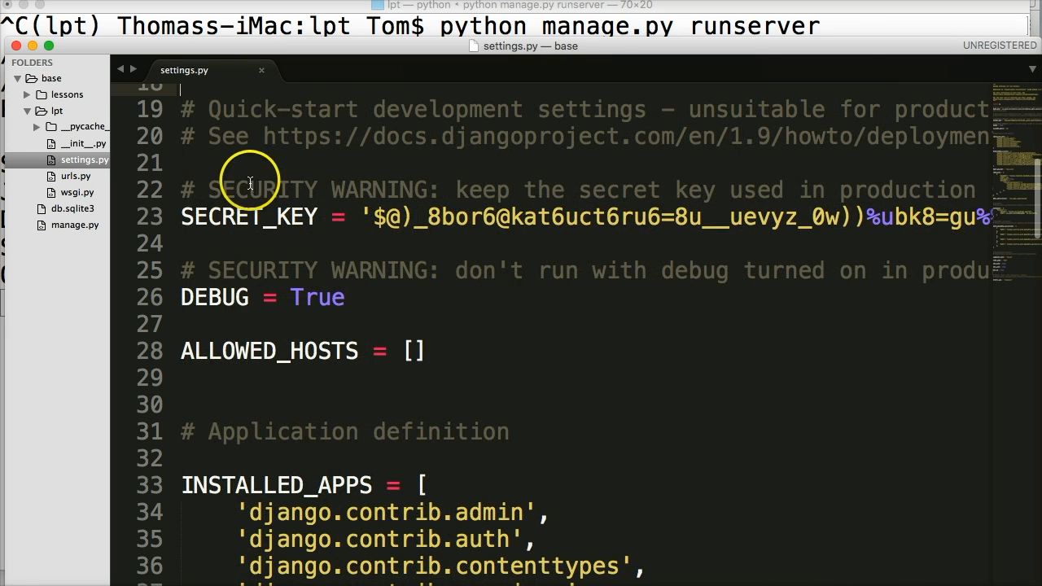
pyautogui.moveTo(482, 232)
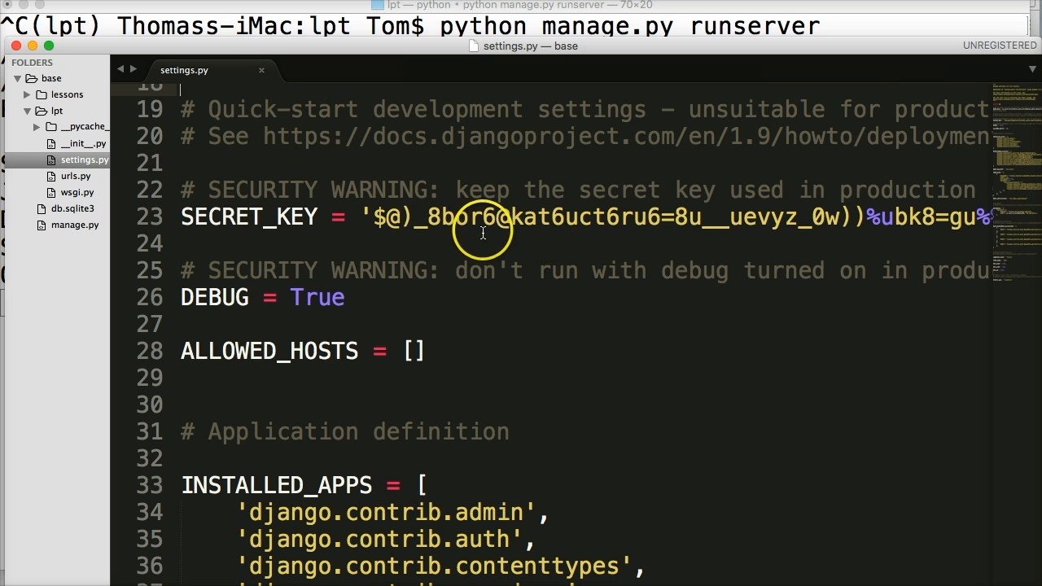
pyautogui.moveTo(375, 222)
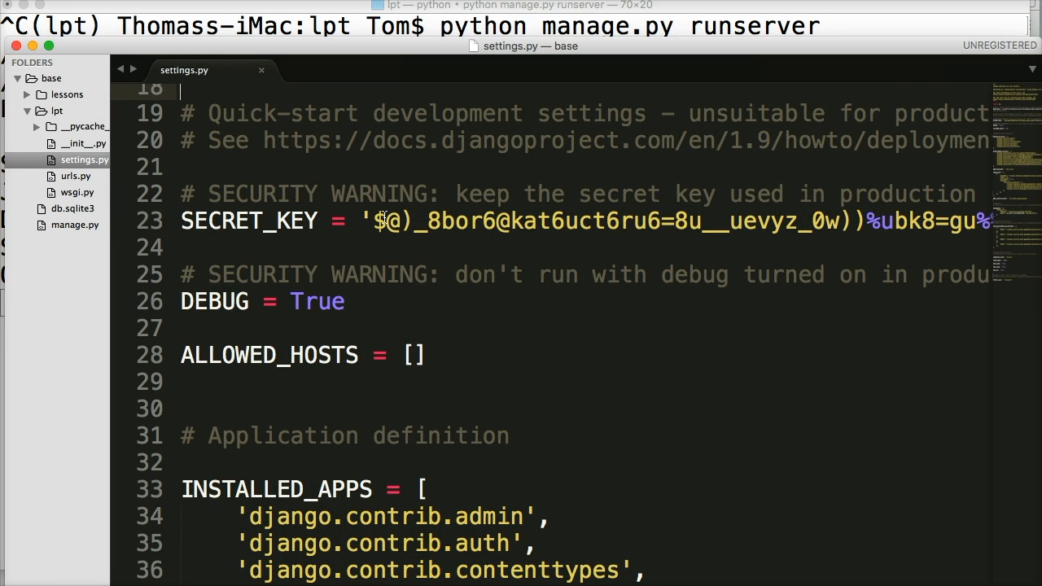
pyautogui.moveTo(649, 205)
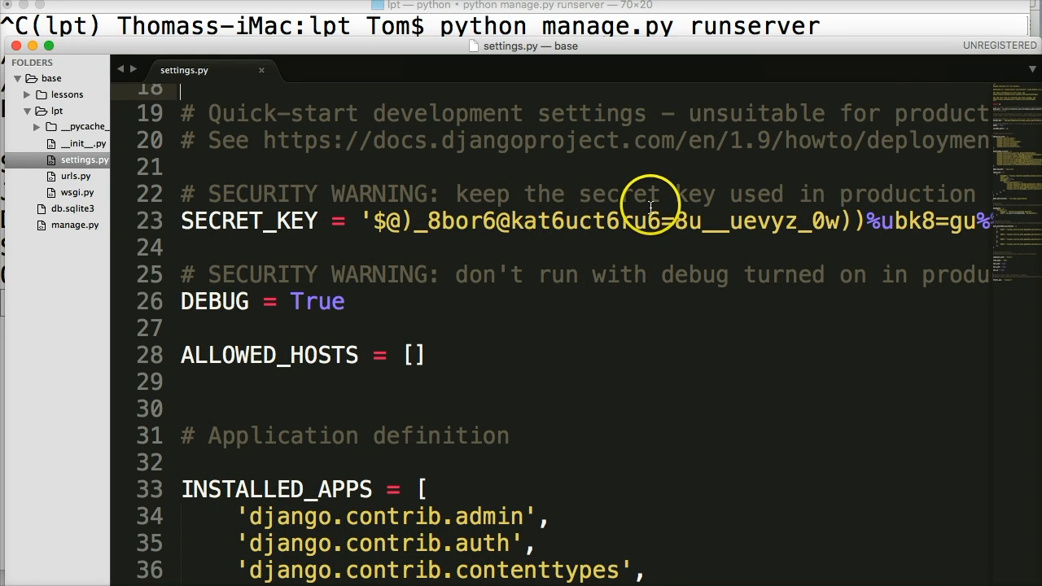
pyautogui.scroll(-3)
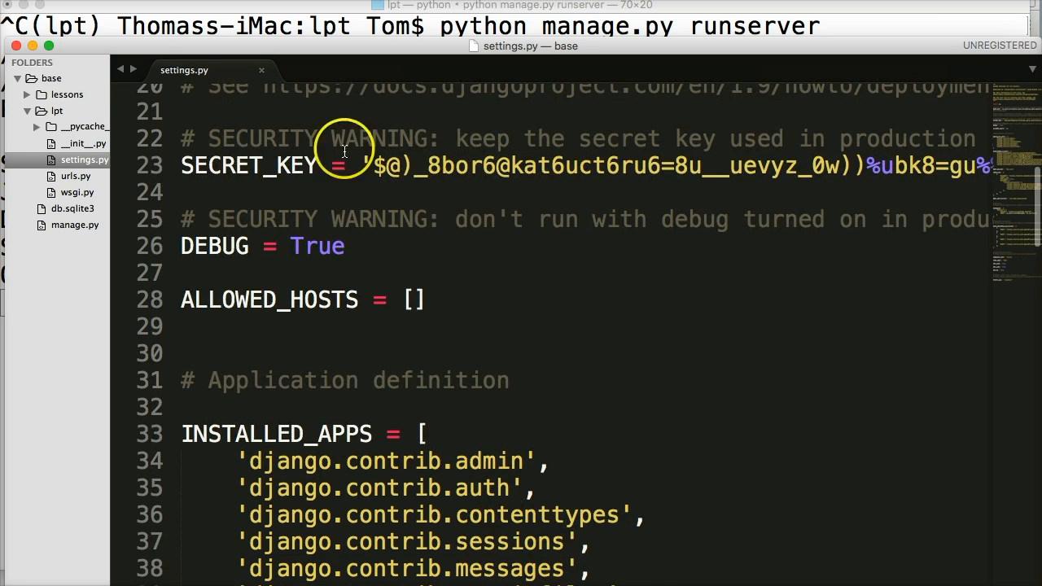
pyautogui.moveTo(497, 179)
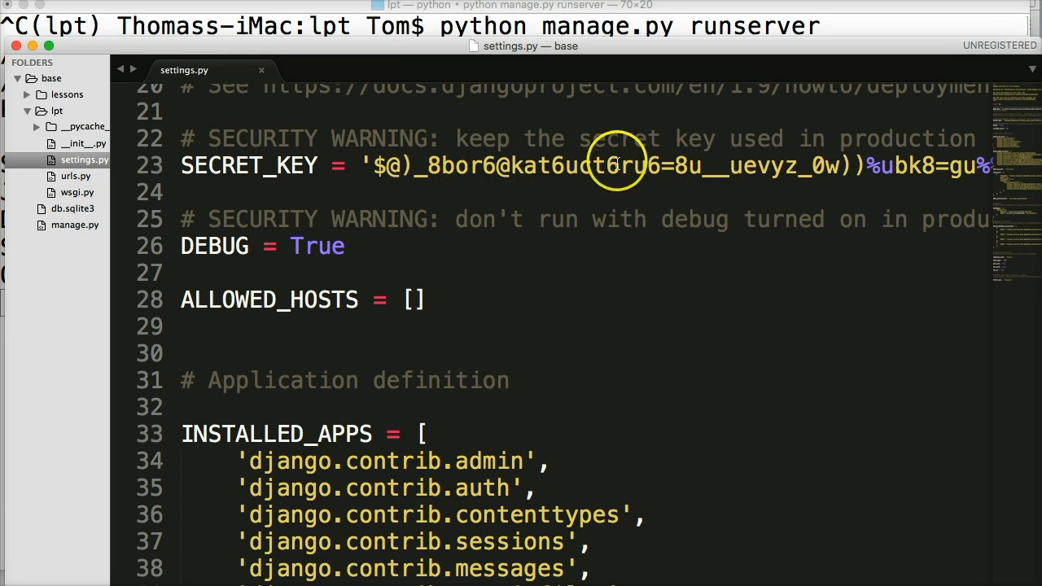
pyautogui.moveTo(519, 206)
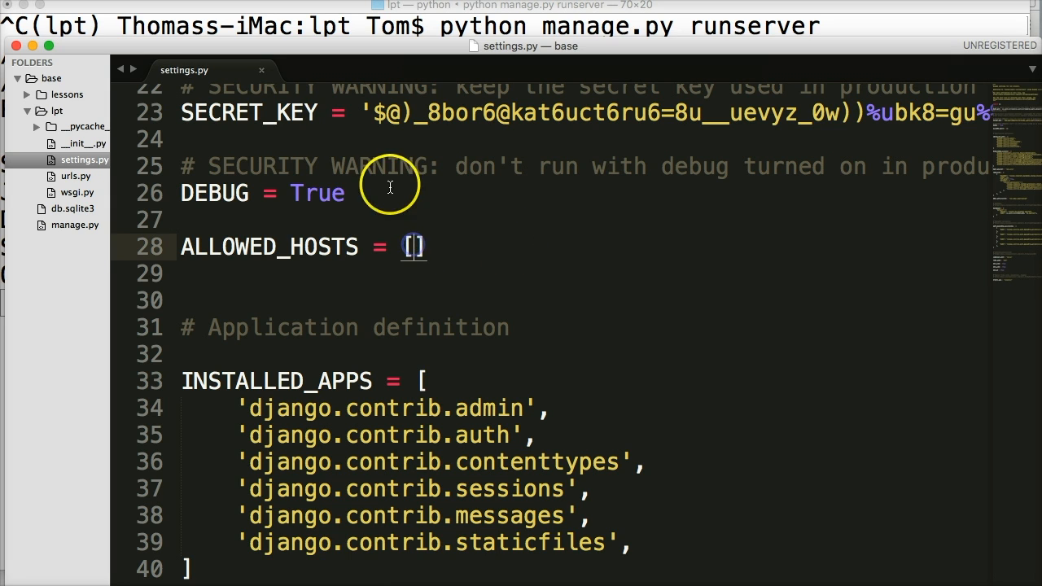
pyautogui.moveTo(388, 224)
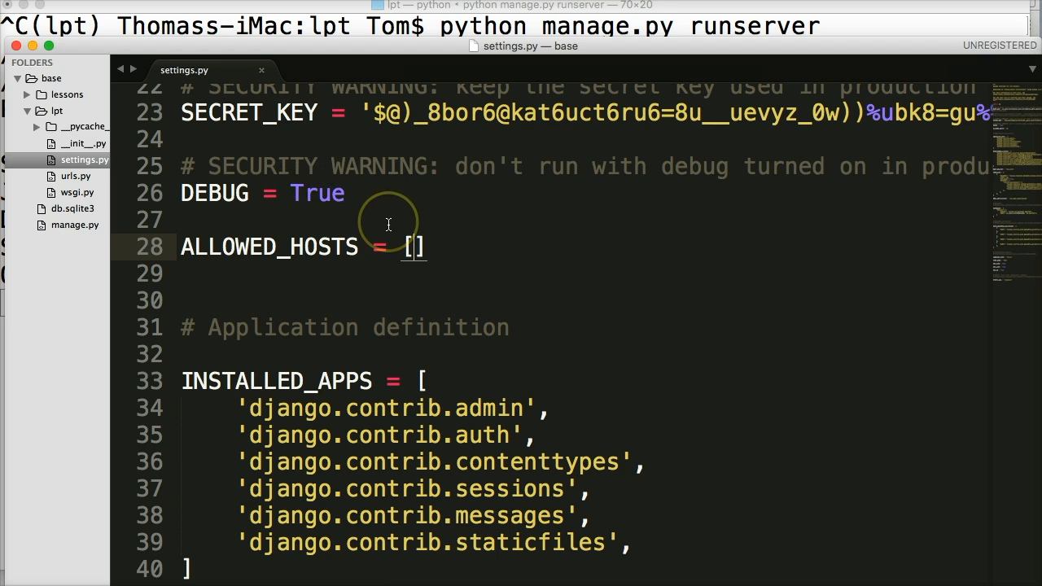
pyautogui.write("'")
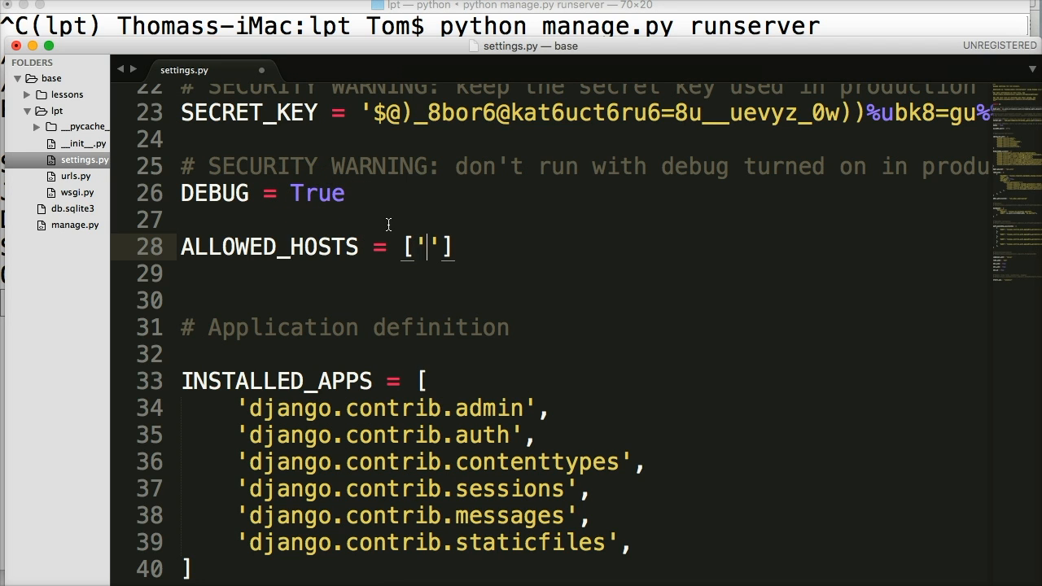
pyautogui.write('learn')
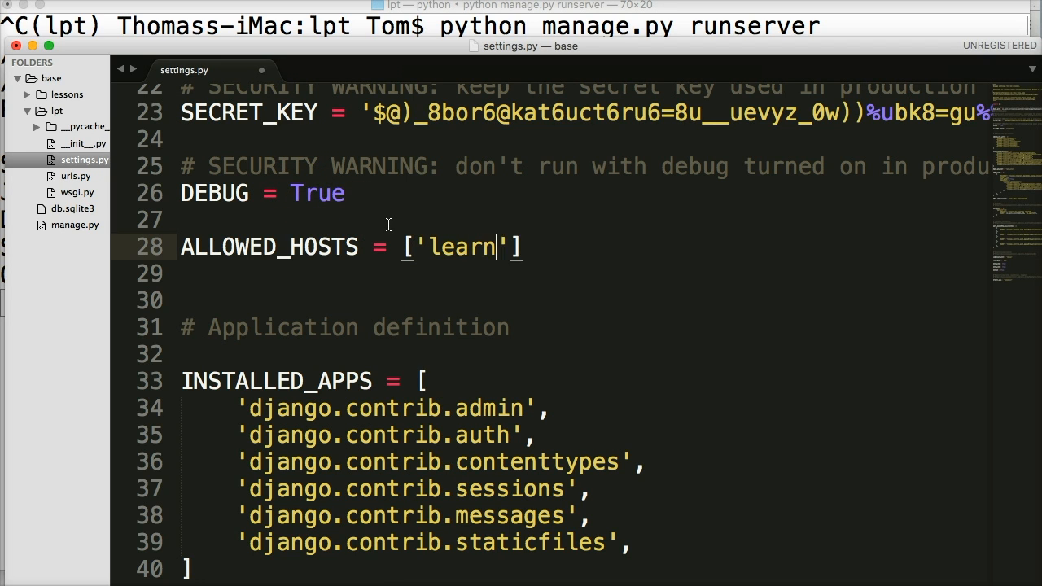
pyautogui.write('pythontuto')
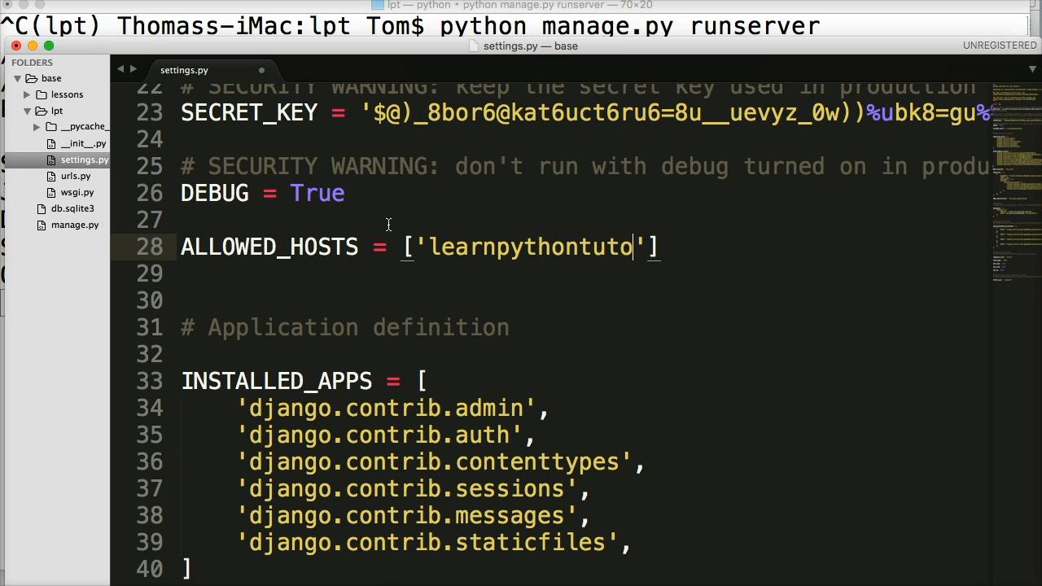
pyautogui.write('rial.com')
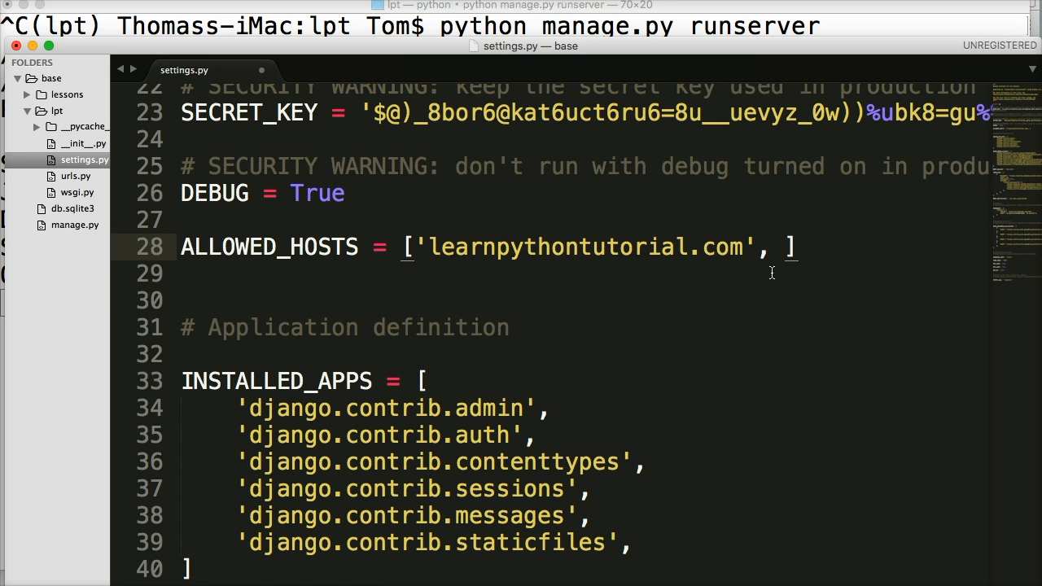
pyautogui.write('www')
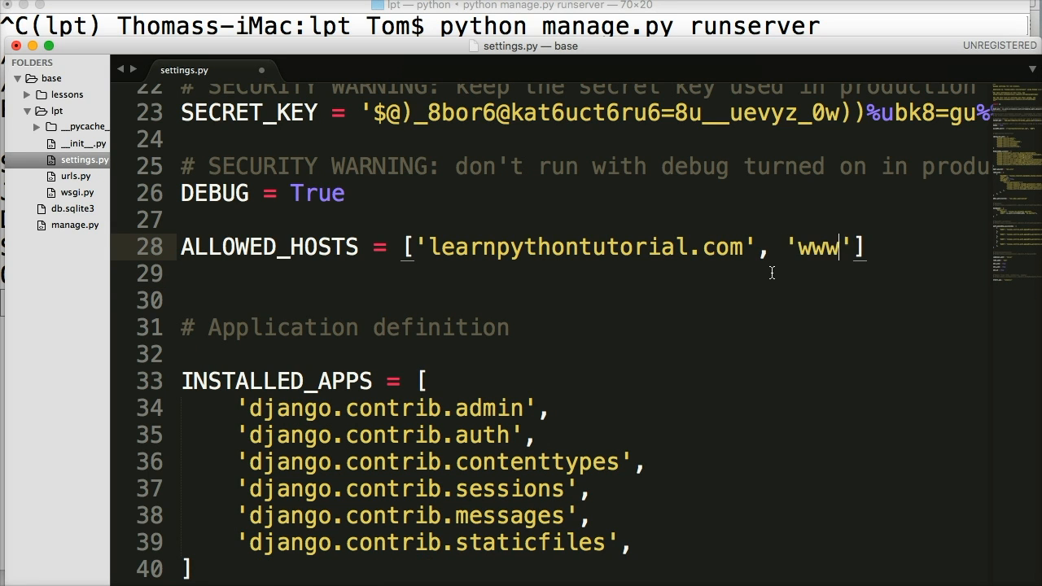
pyautogui.write('.learnpy')
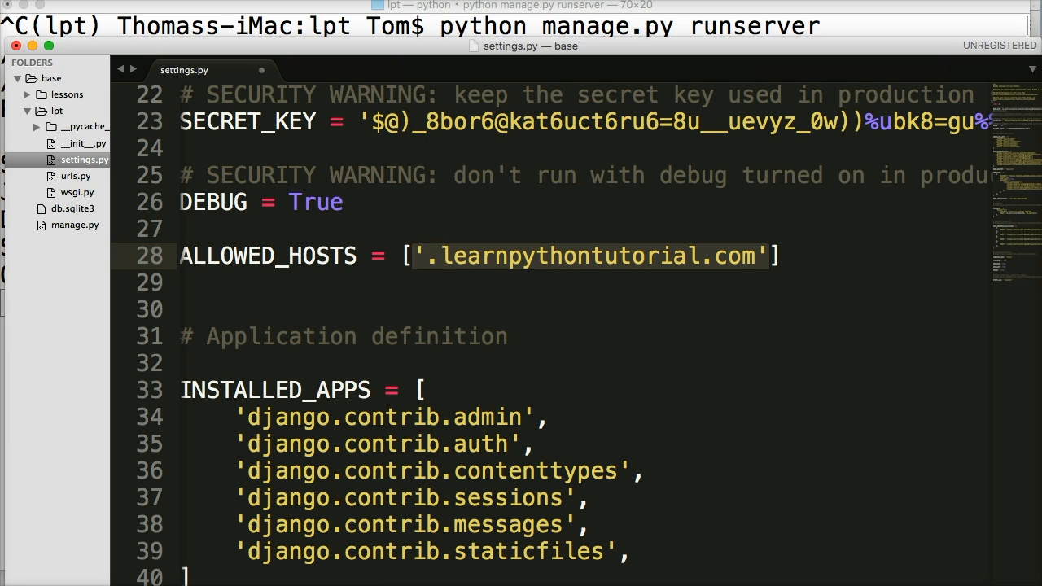
pyautogui.press('Delete')
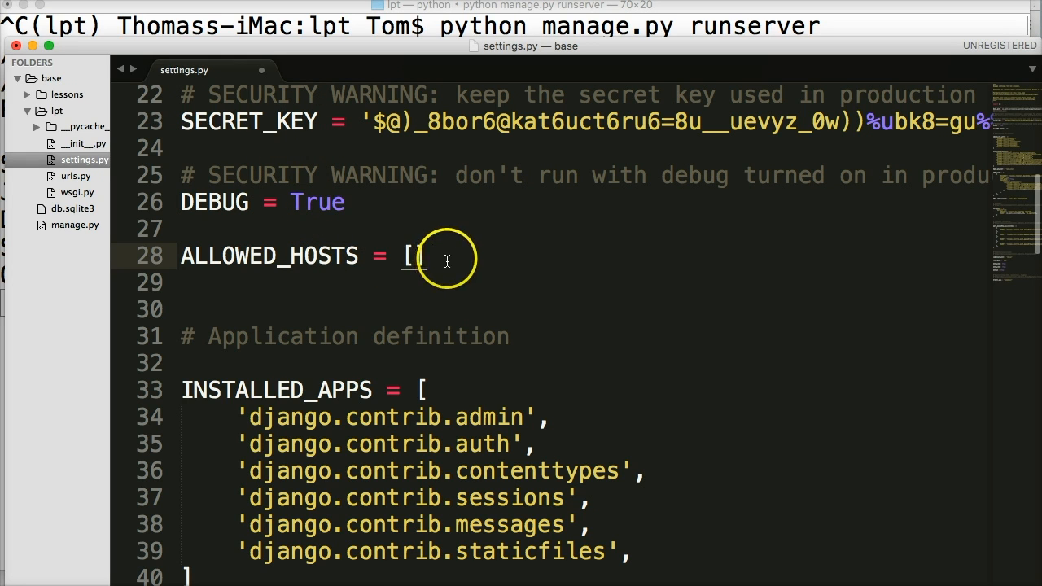
pyautogui.moveTo(259, 255)
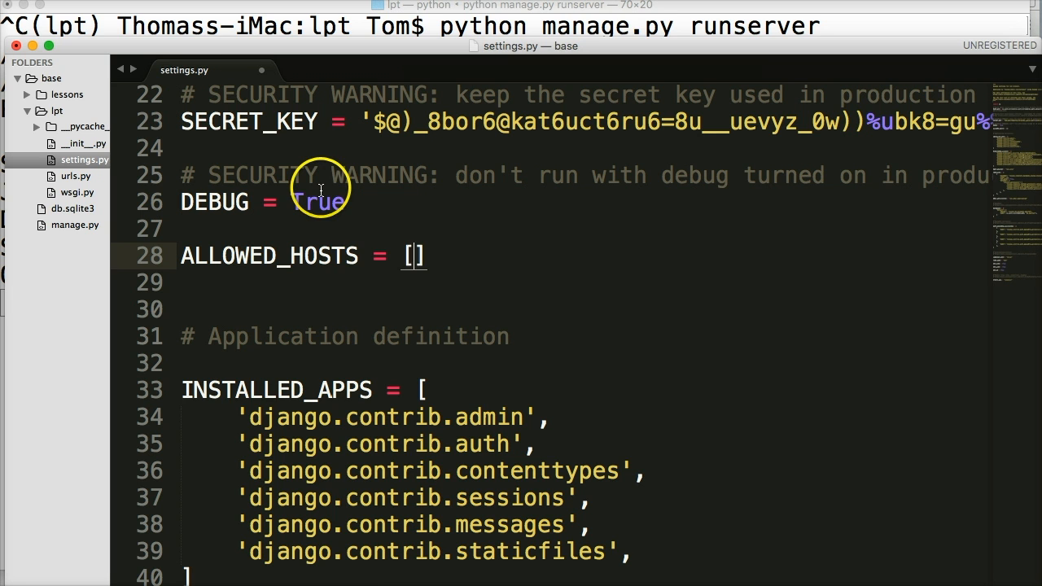
pyautogui.moveTo(356, 295)
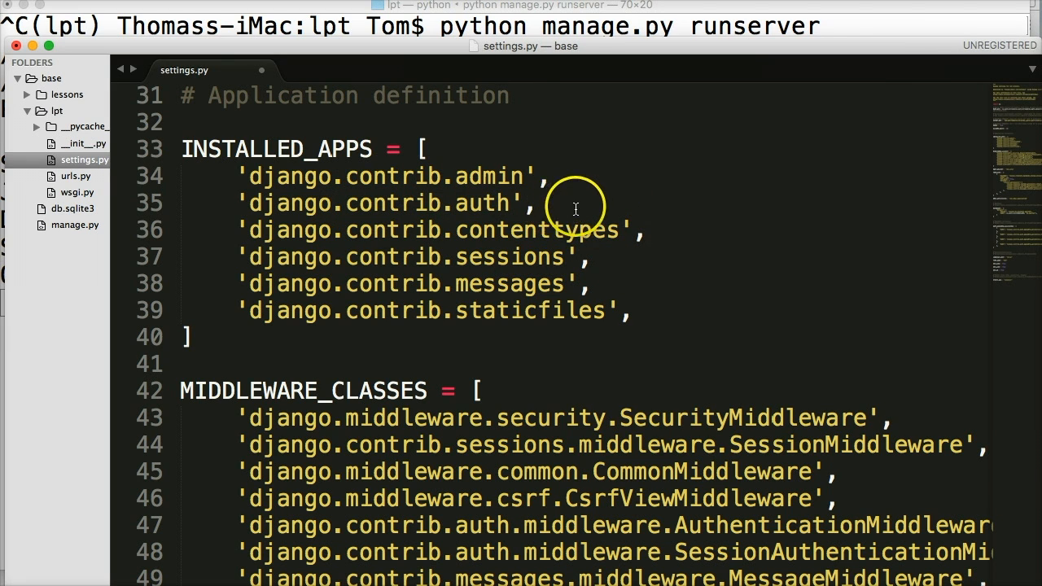
pyautogui.moveTo(471, 165)
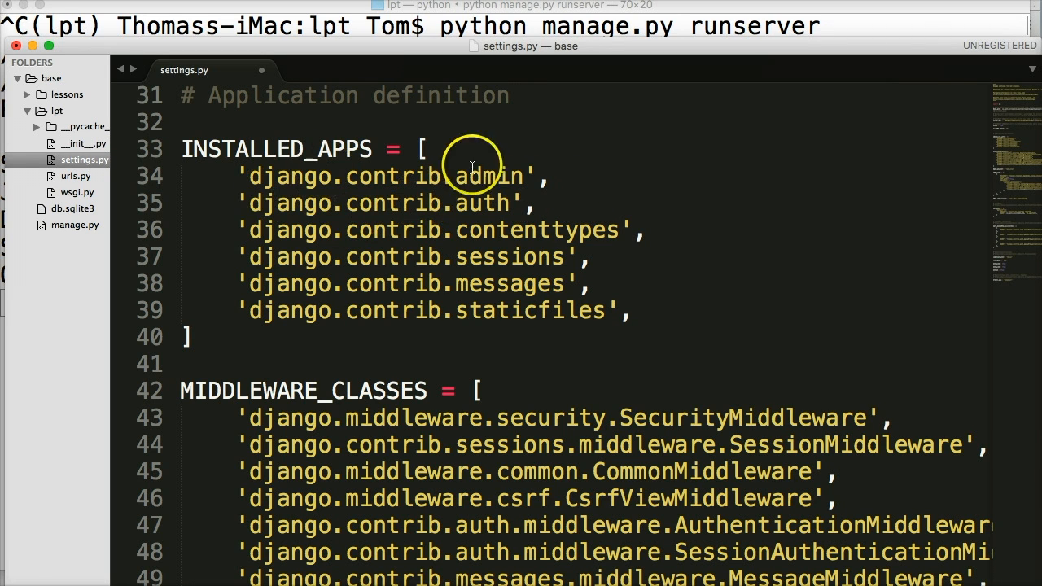
pyautogui.moveTo(488, 245)
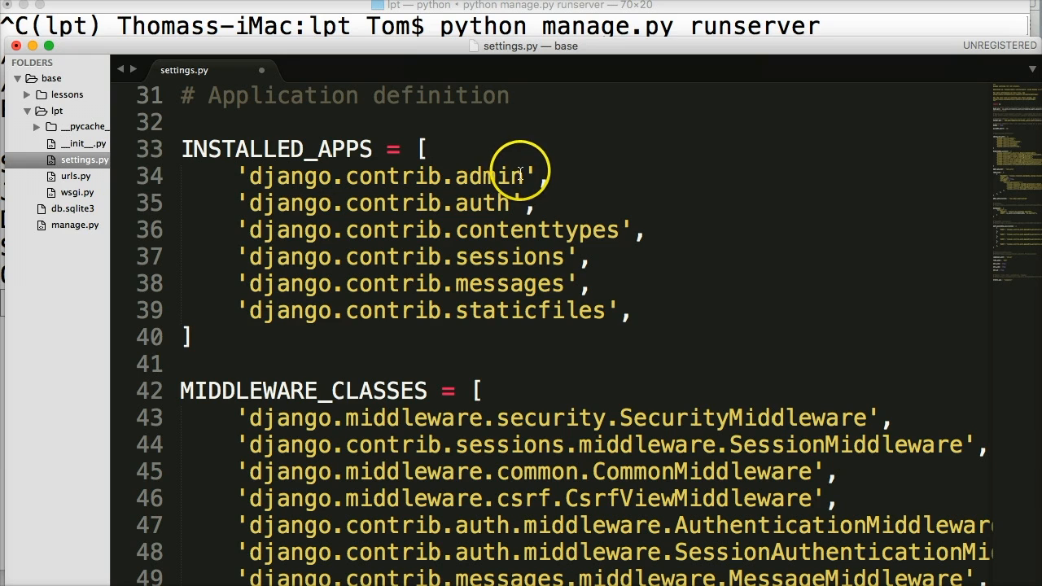
pyautogui.moveTo(668, 229)
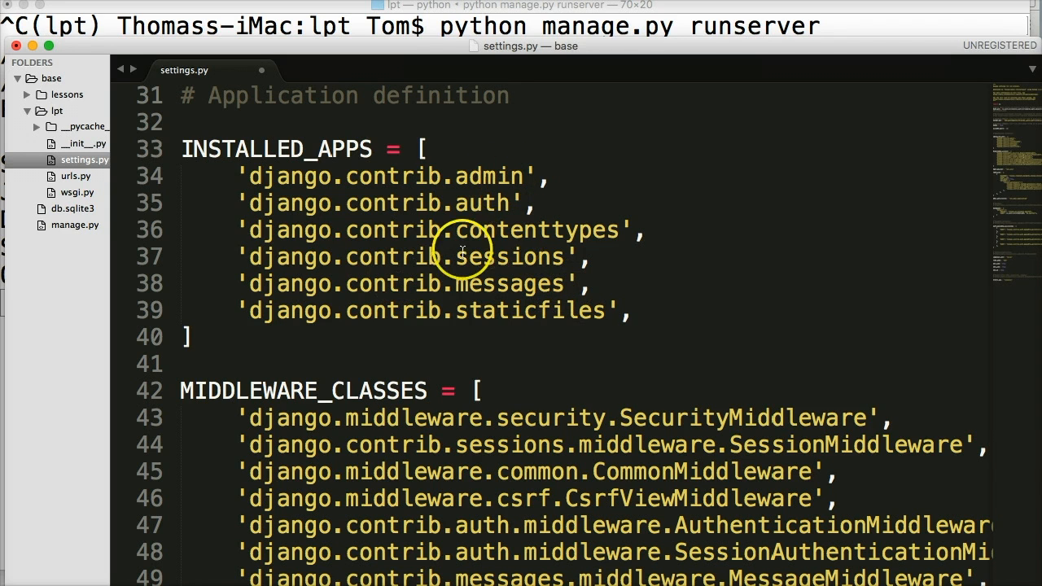
pyautogui.moveTo(415, 230)
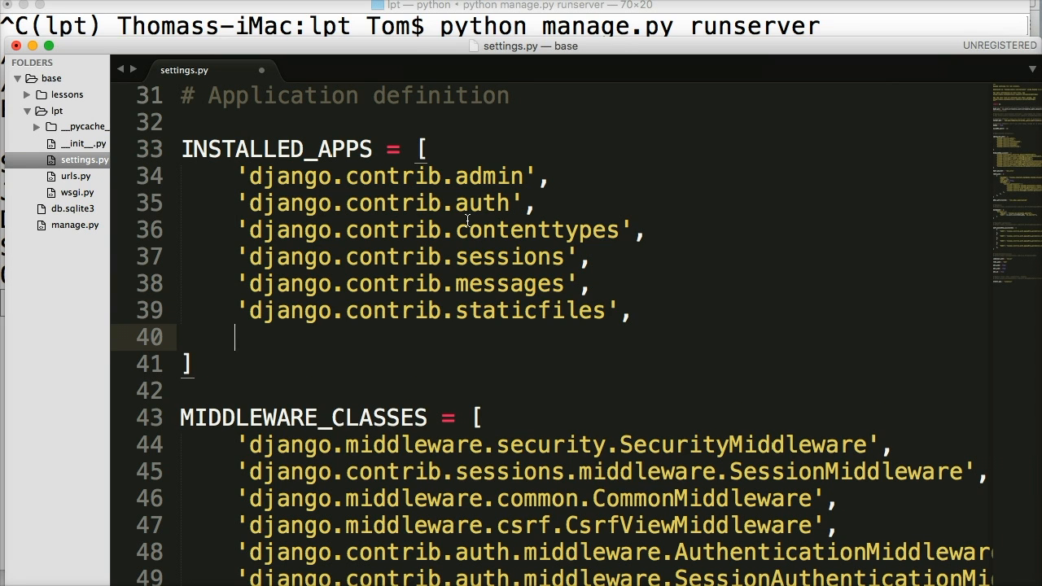
# Type 'lessons', as the last INSTALLED_APPS entry, save, and scroll down.
pyautogui.write("'l'")
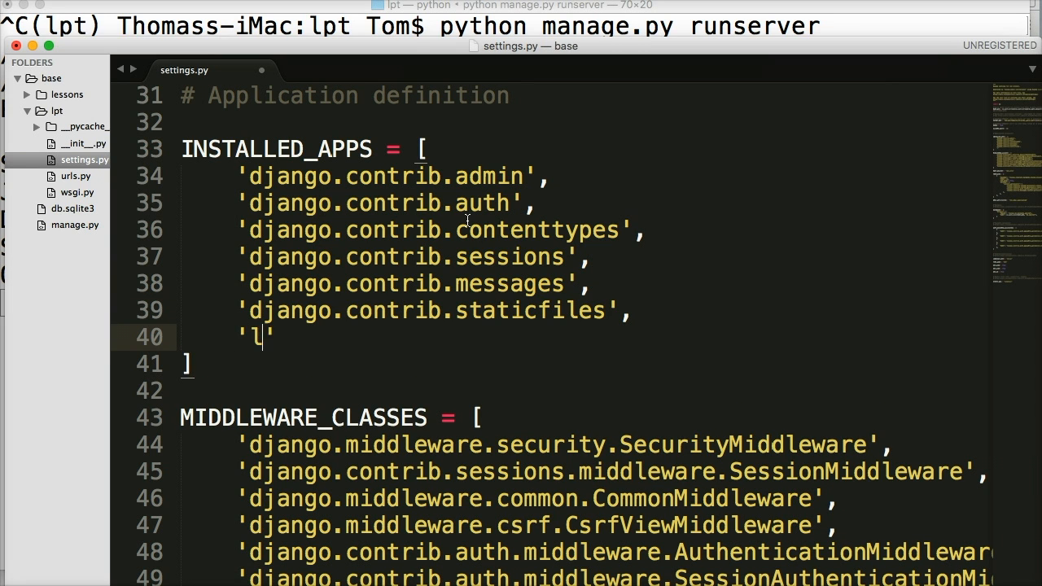
pyautogui.write("essons'")
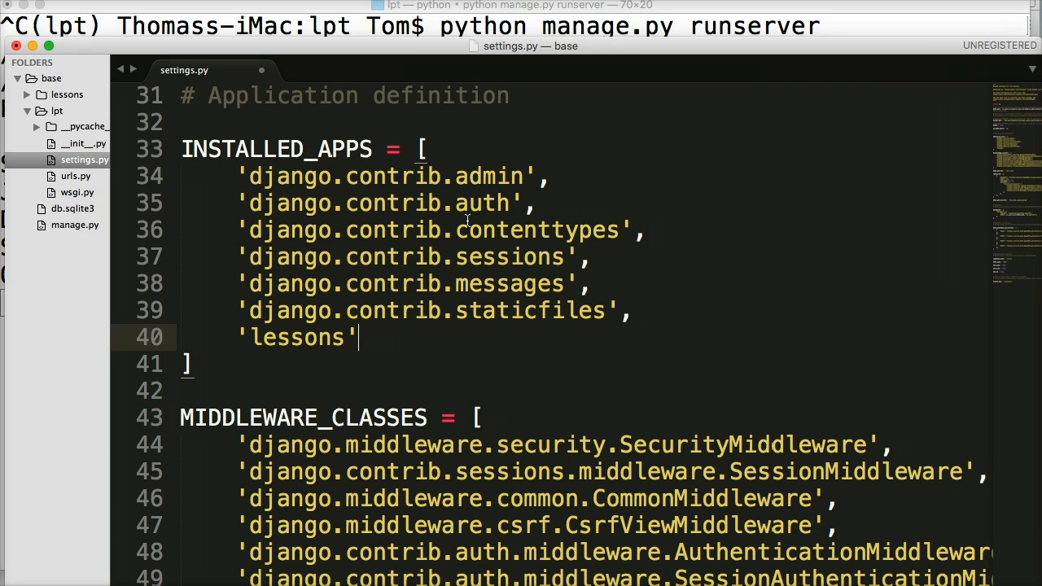
pyautogui.write(',')
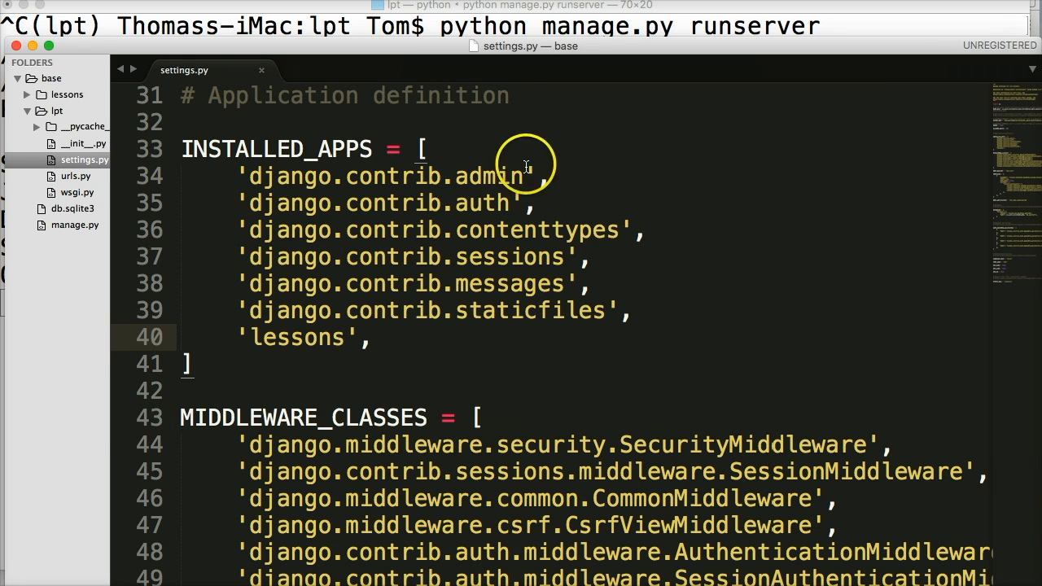
pyautogui.moveTo(379, 347)
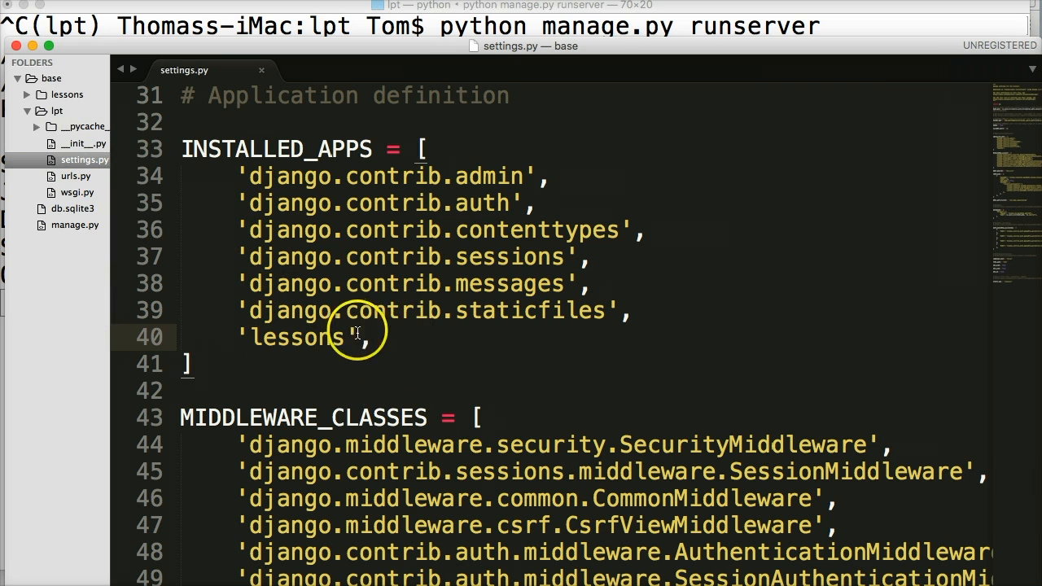
pyautogui.moveTo(452, 354)
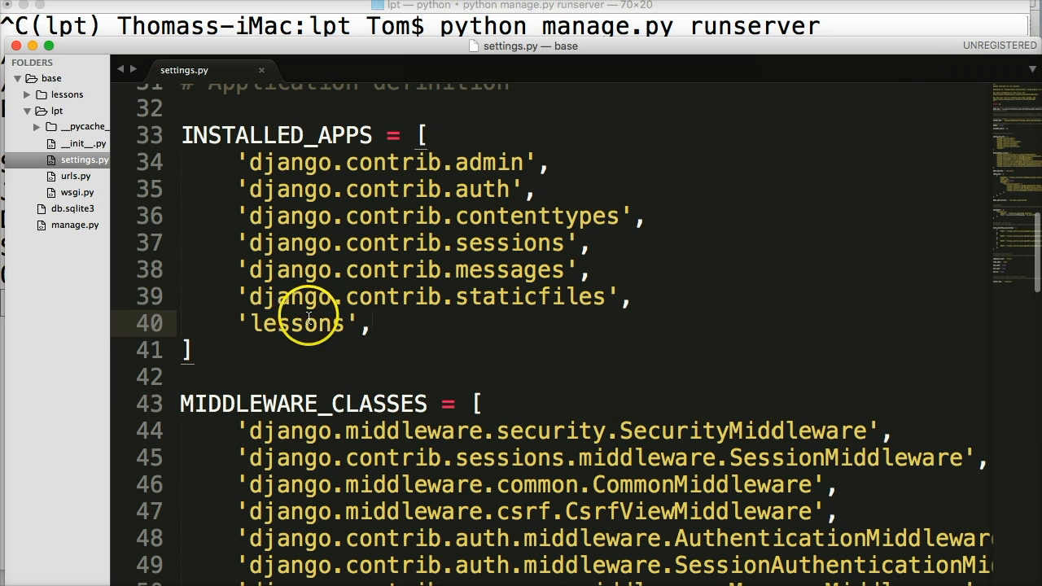
pyautogui.moveTo(45, 153)
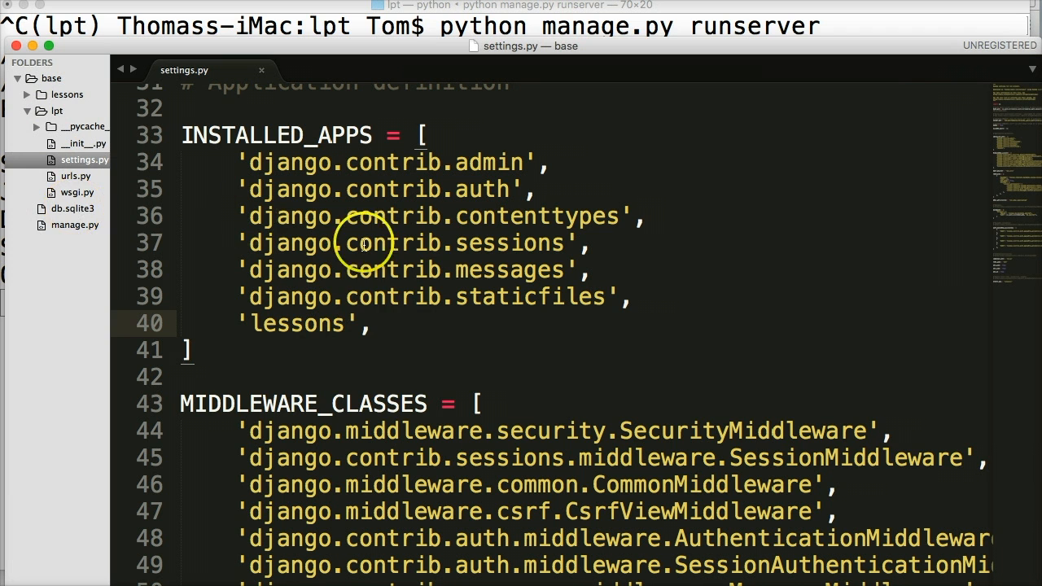
pyautogui.scroll(-3)
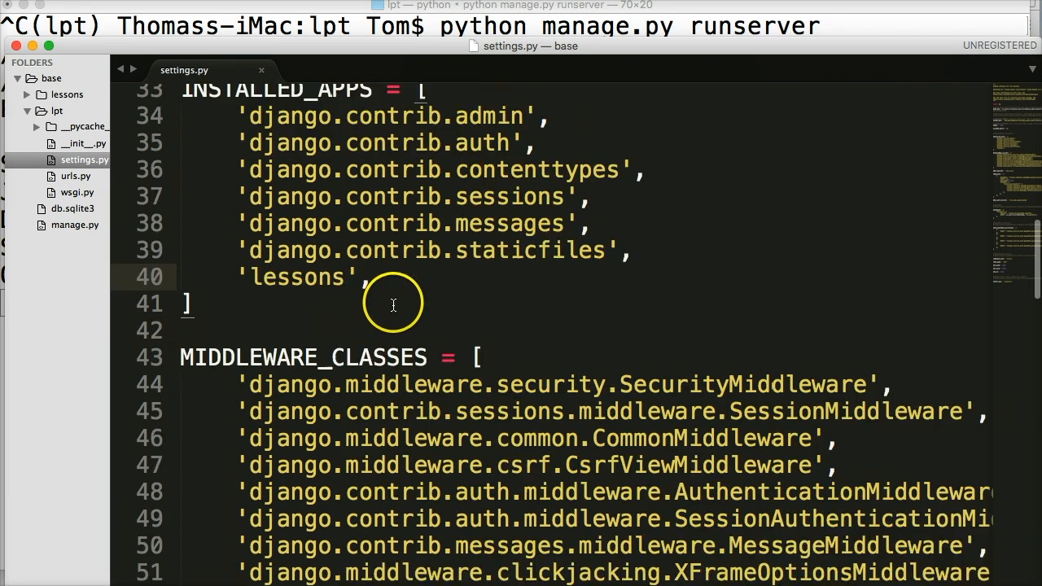
pyautogui.scroll(-3)
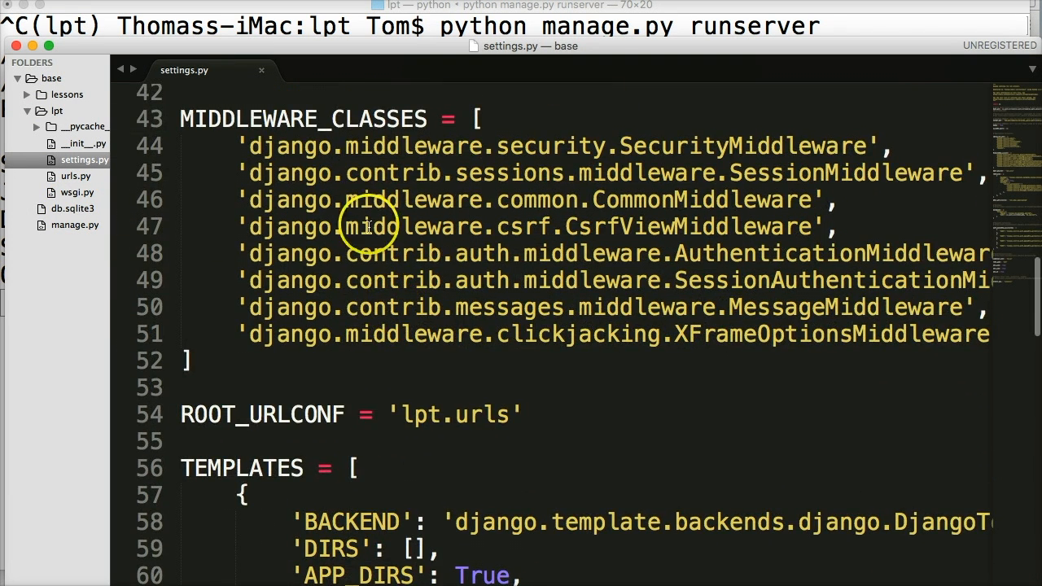
pyautogui.moveTo(415, 254)
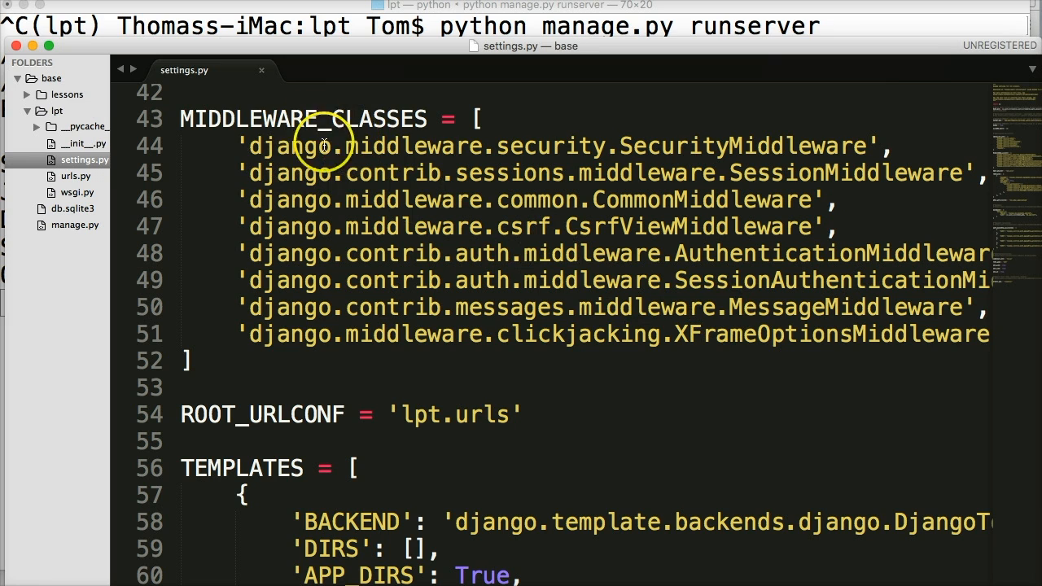
pyautogui.moveTo(684, 317)
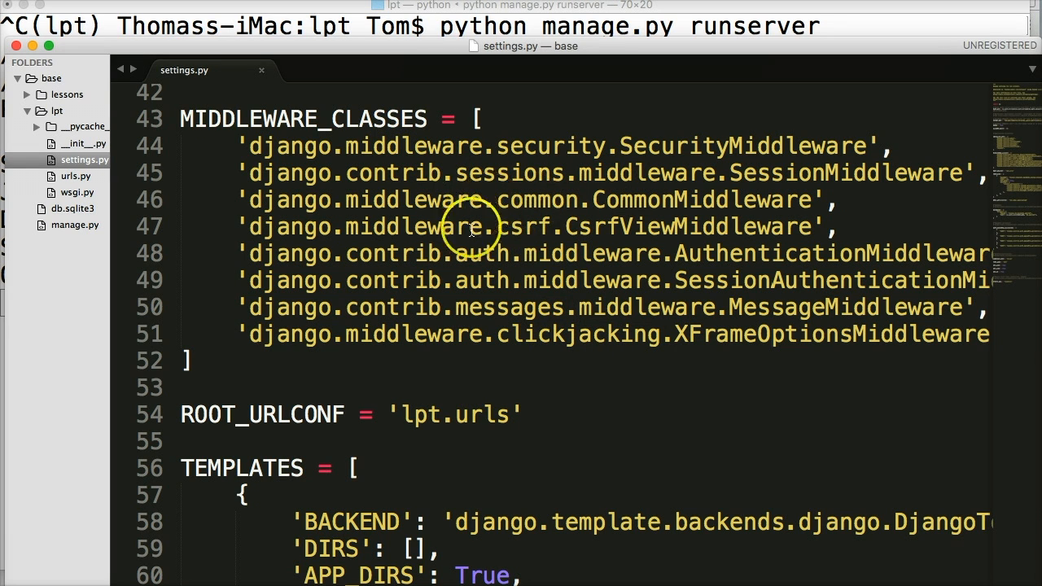
pyautogui.moveTo(668, 281)
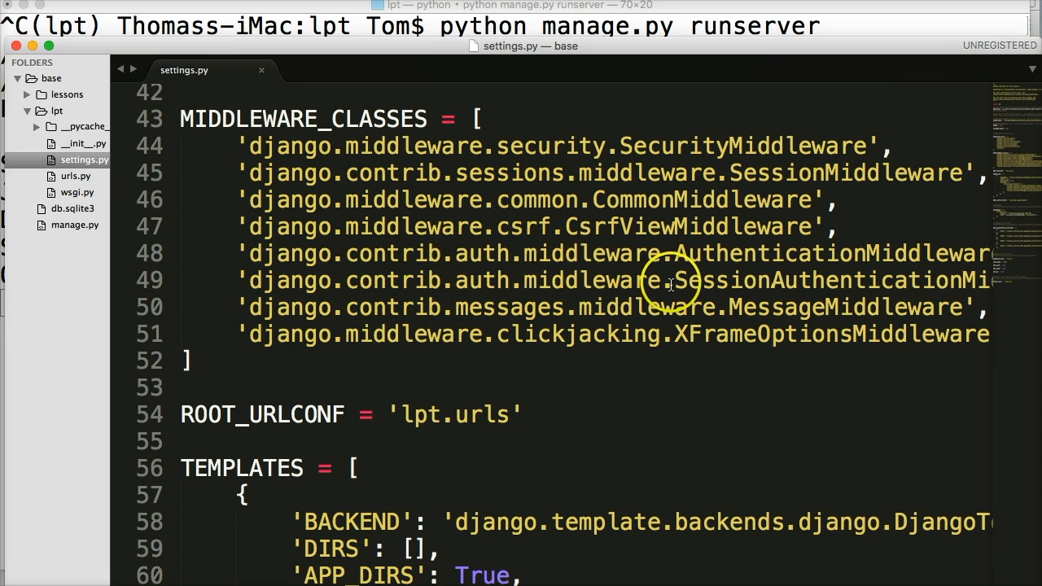
pyautogui.moveTo(394, 334)
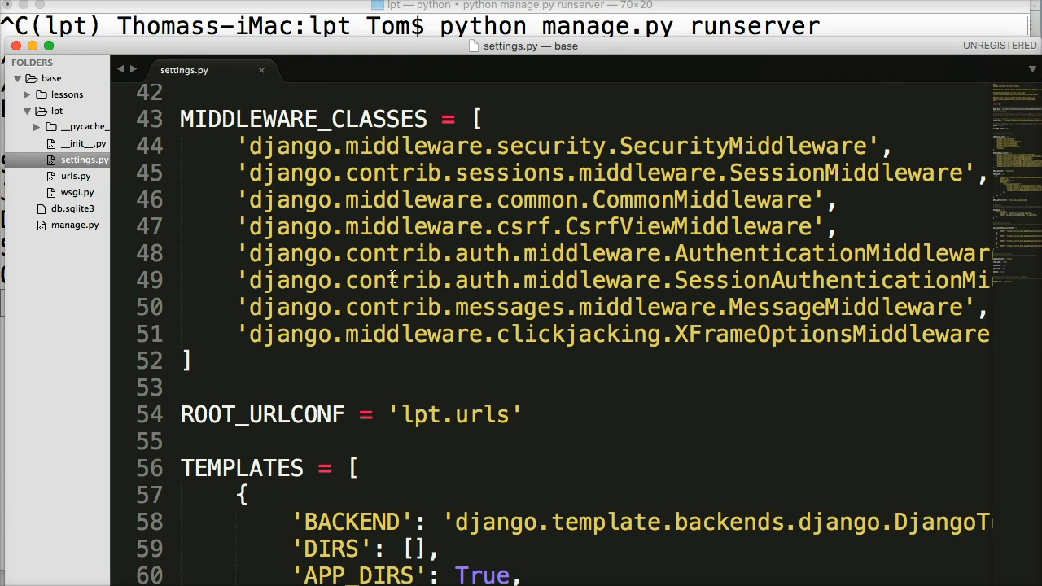
pyautogui.scroll(-3)
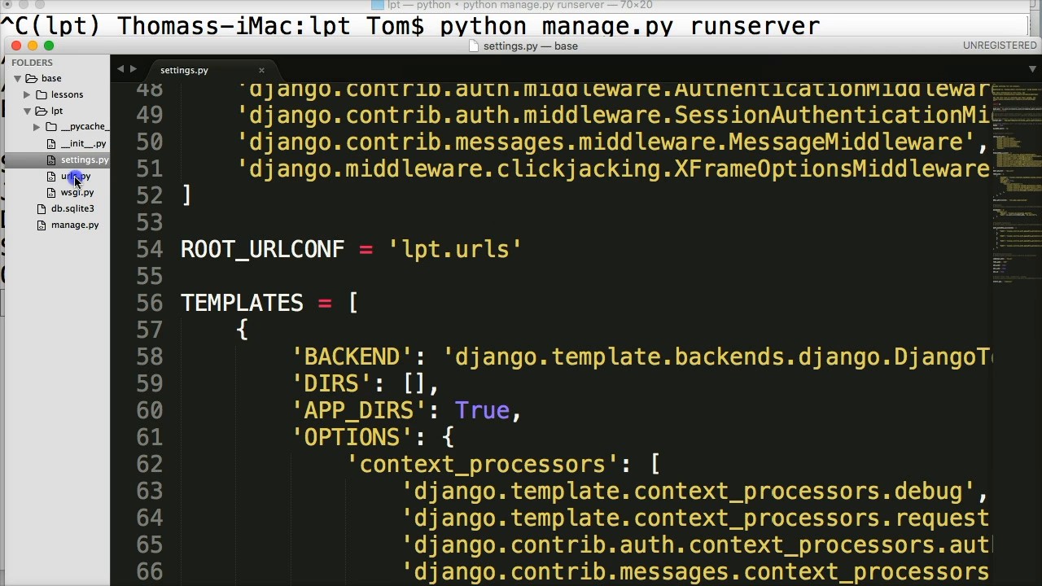
pyautogui.click(69, 176)
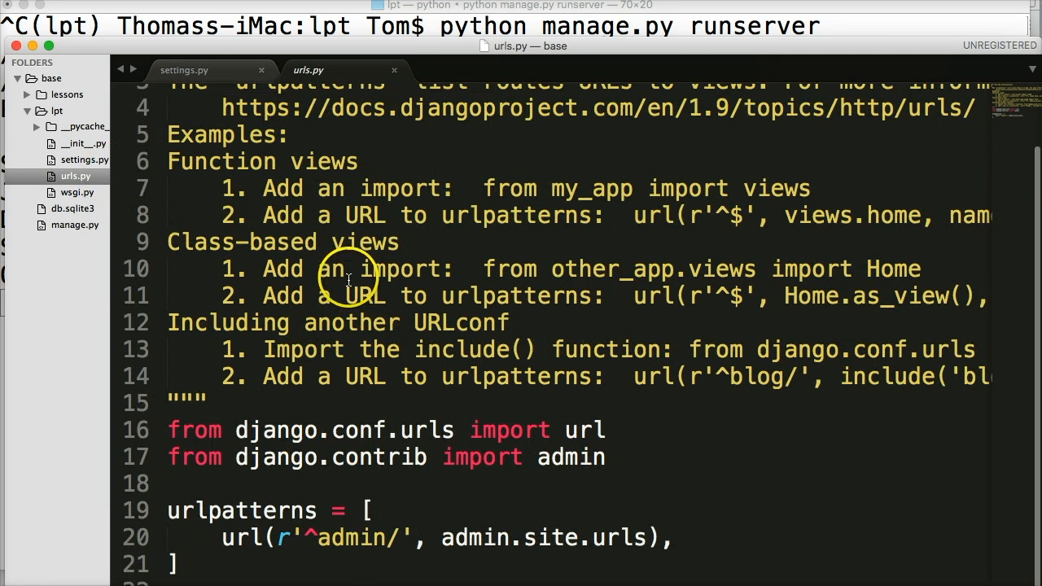
pyautogui.moveTo(397, 479)
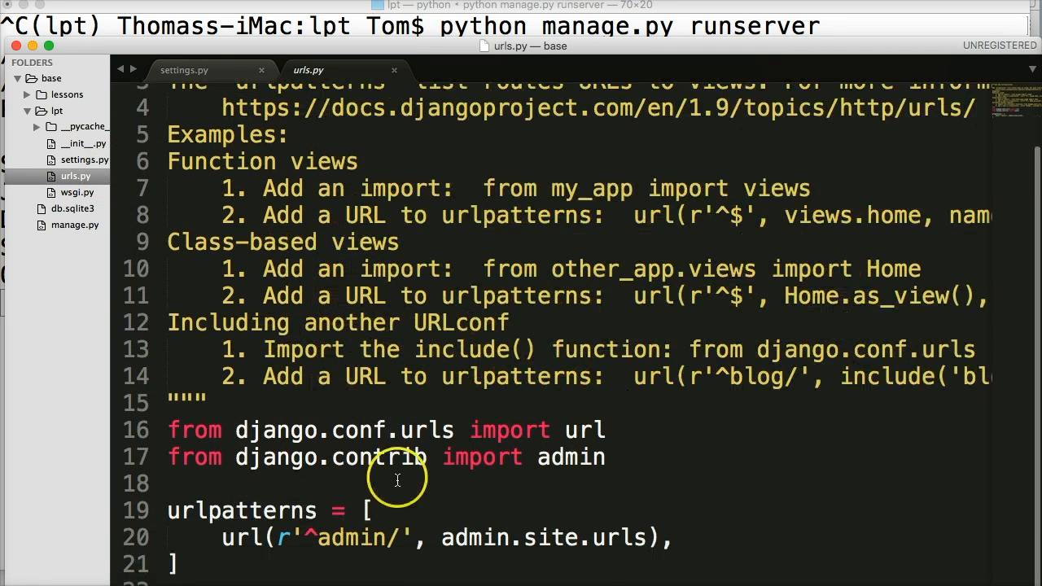
pyautogui.moveTo(246, 182)
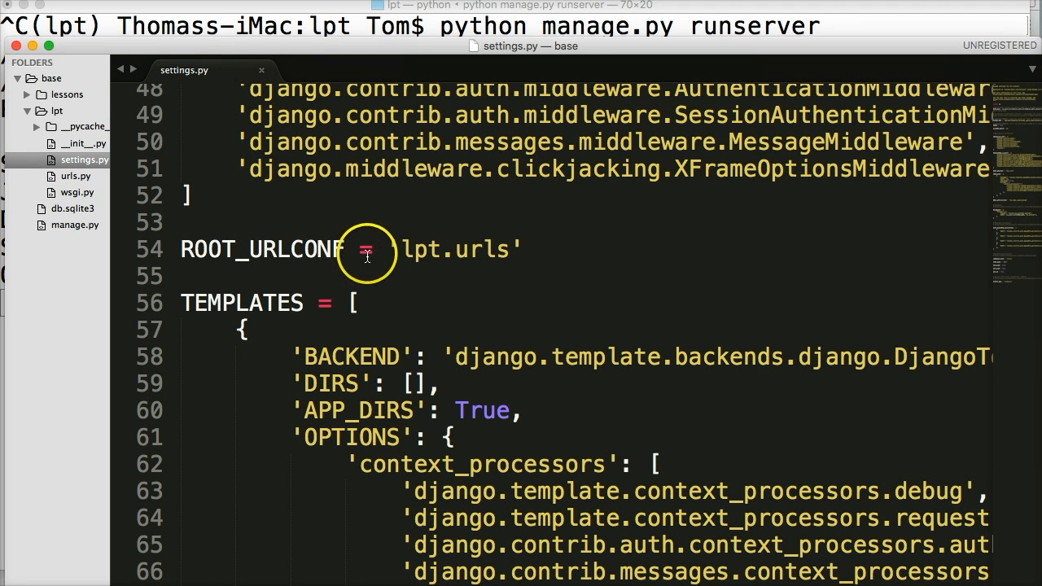
pyautogui.scroll(-3)
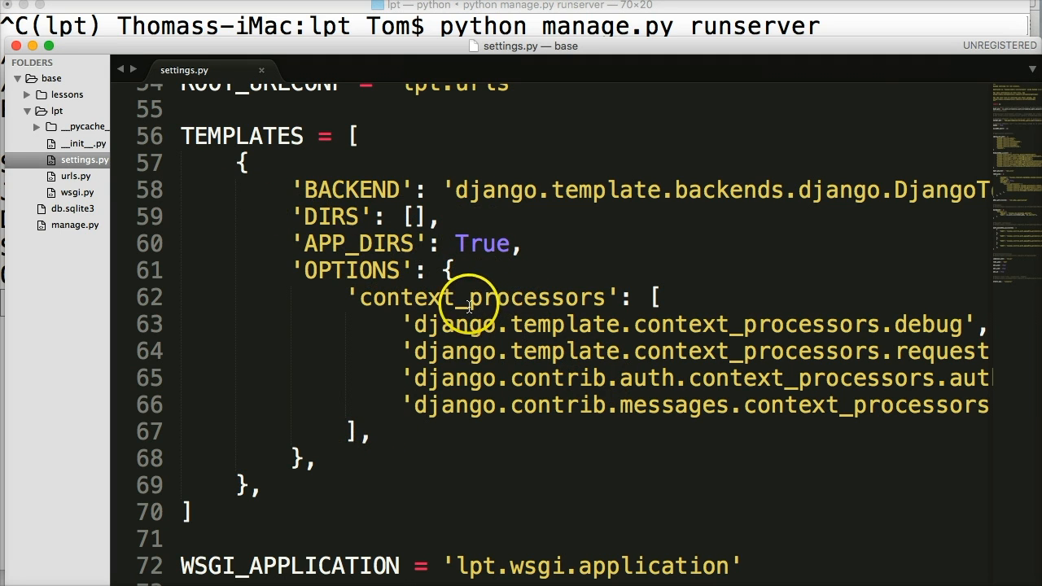
pyautogui.moveTo(417, 220)
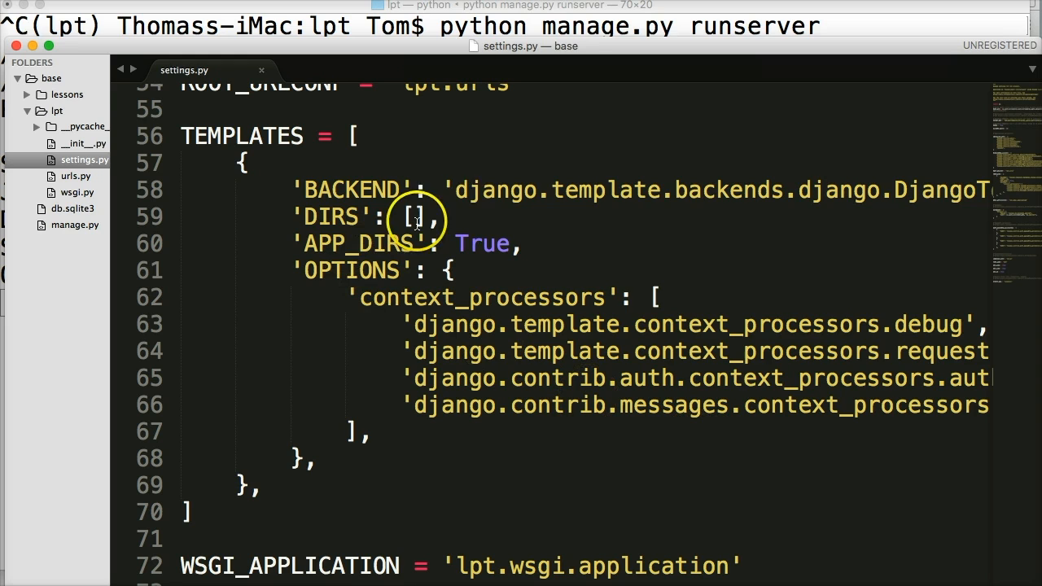
pyautogui.moveTo(532, 281)
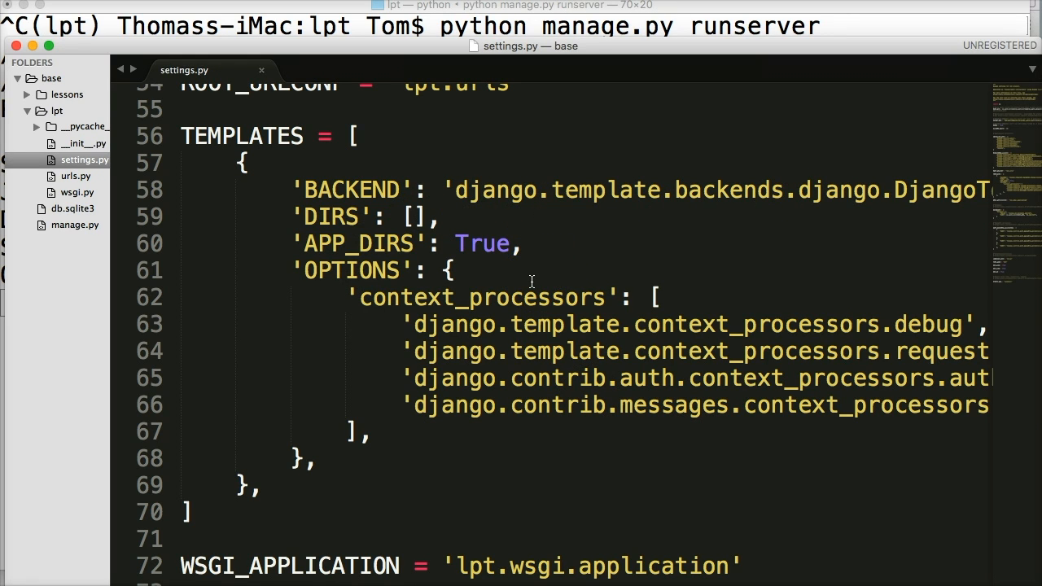
# Scroll past TEMPLATES to WSGI_APPLICATION and the sqlite3 DATABASES settings.
pyautogui.click(474, 287)
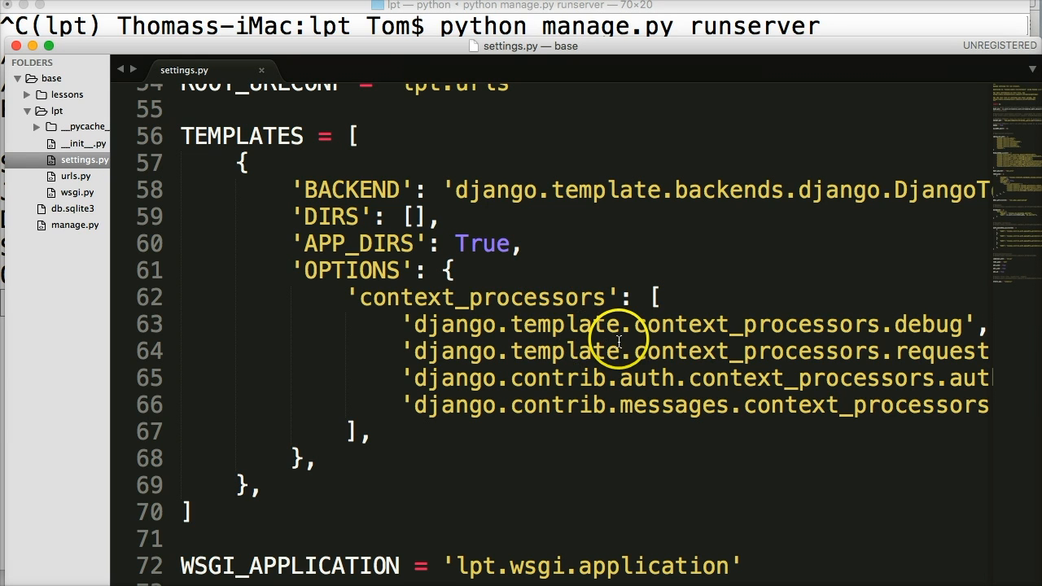
pyautogui.scroll(-3)
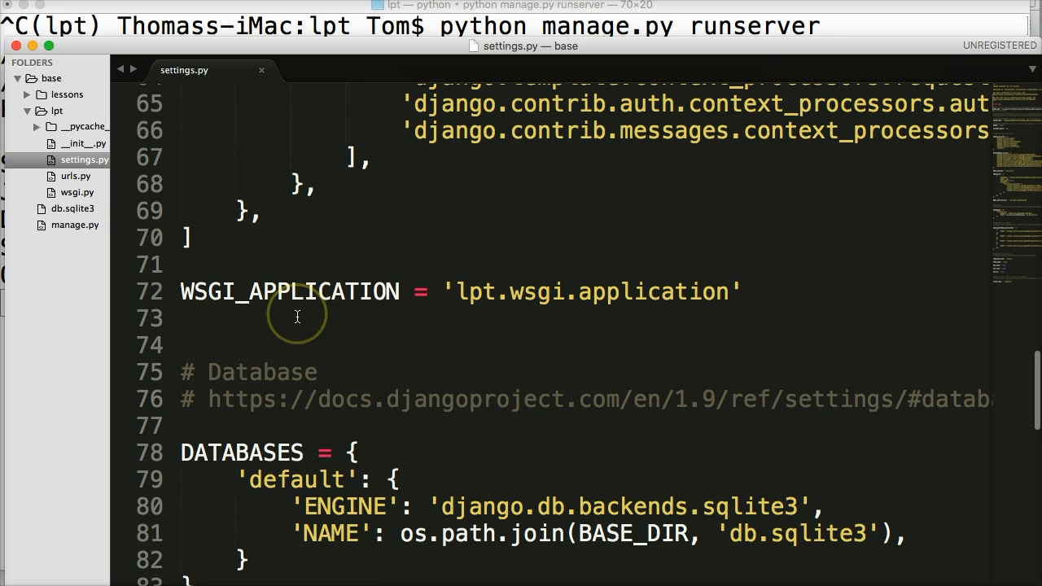
pyautogui.moveTo(334, 314)
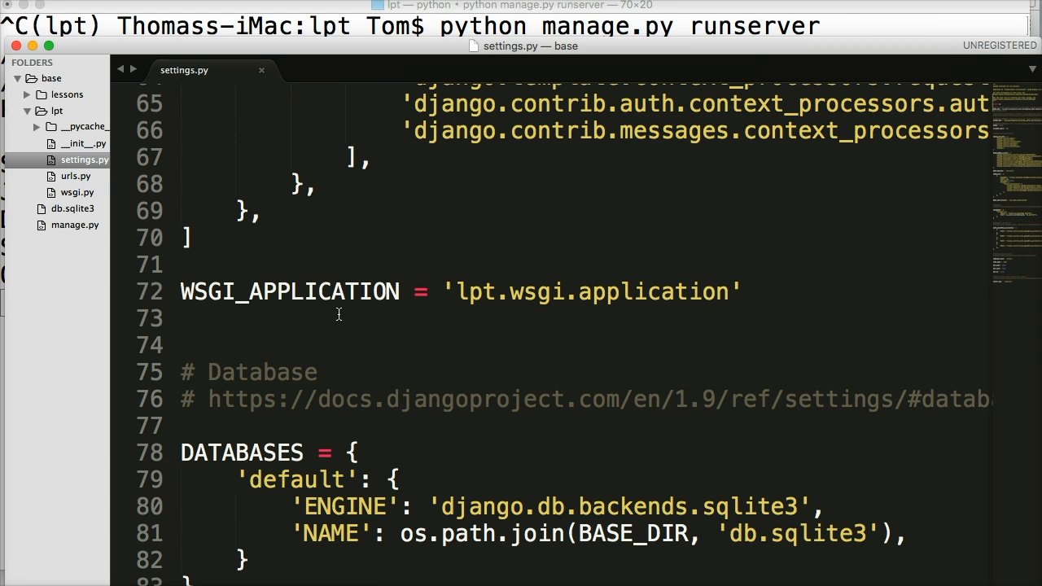
pyautogui.moveTo(448, 313)
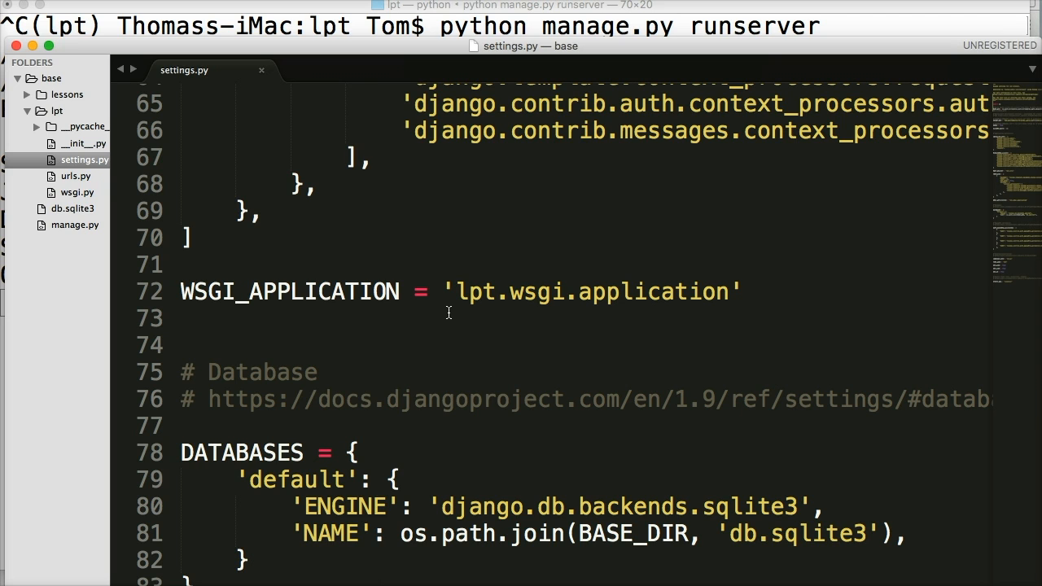
pyautogui.click(741, 292)
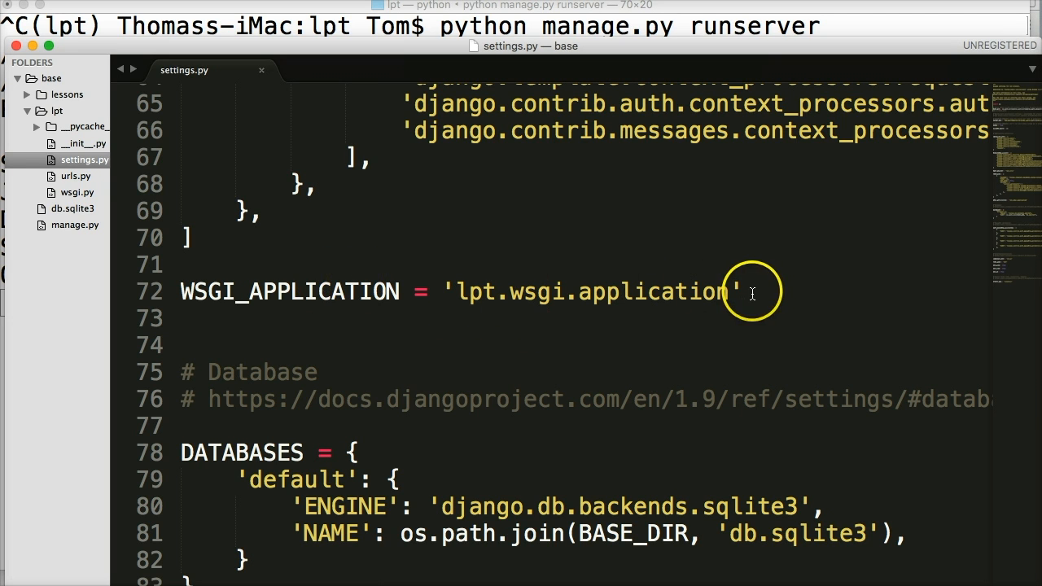
pyautogui.moveTo(439, 306)
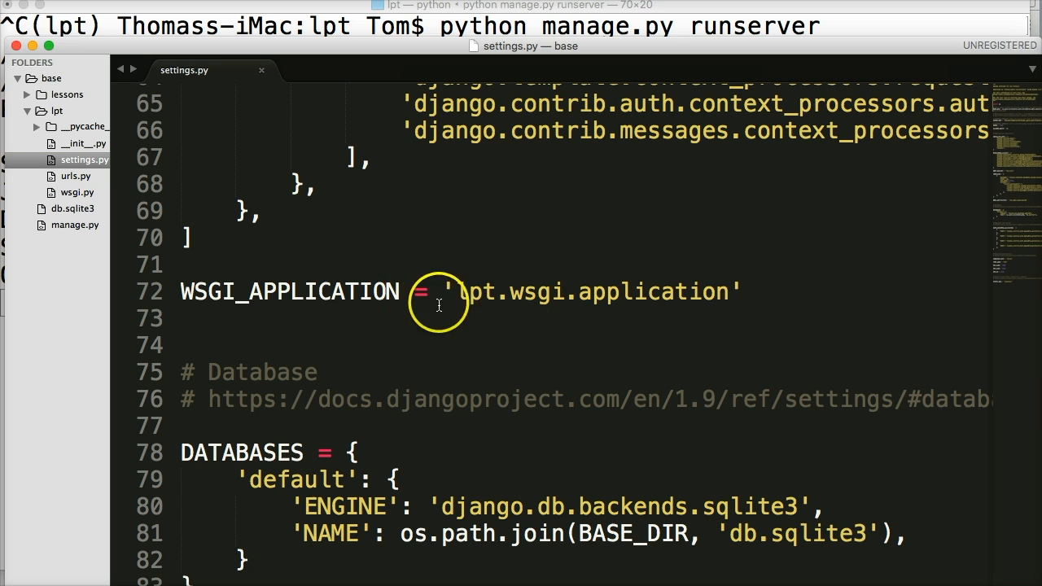
pyautogui.moveTo(538, 345)
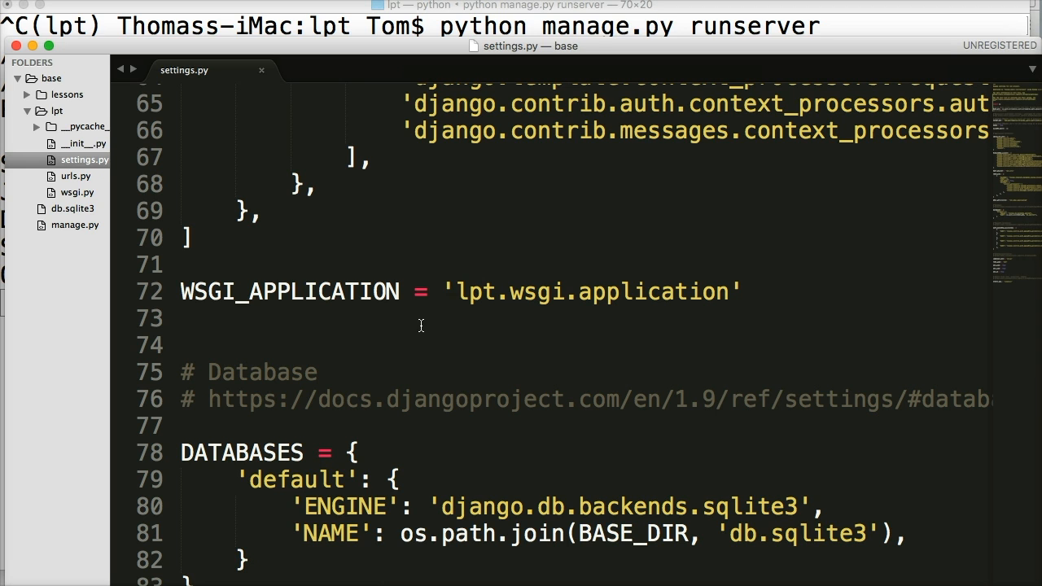
pyautogui.moveTo(308, 376)
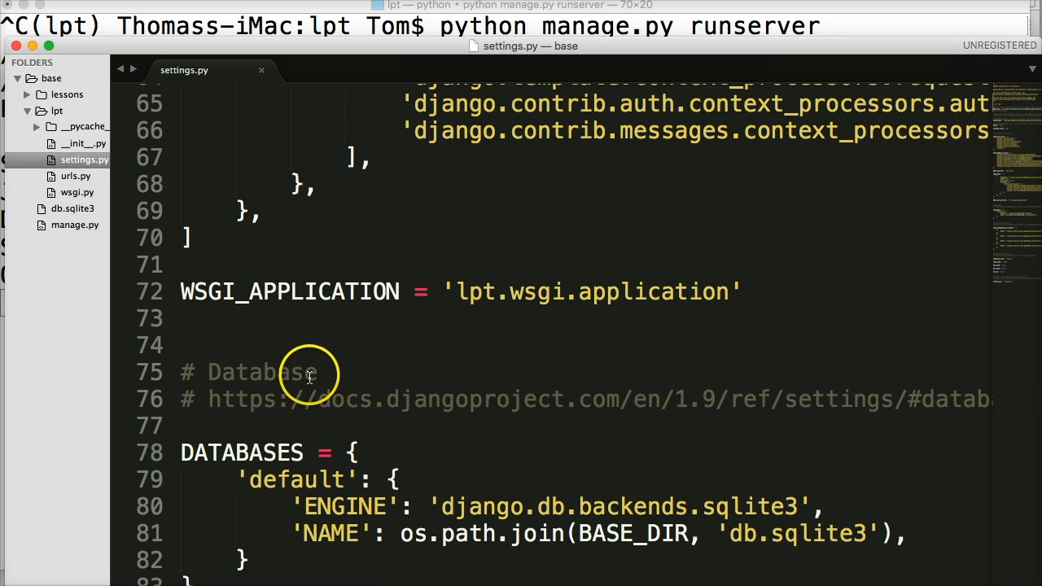
pyautogui.scroll(-3)
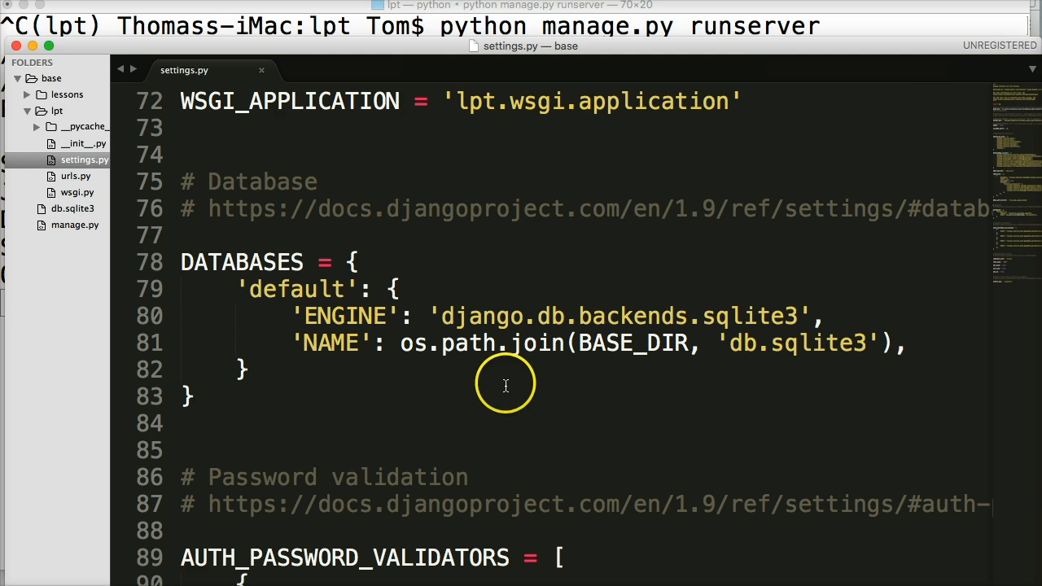
pyautogui.moveTo(506, 385)
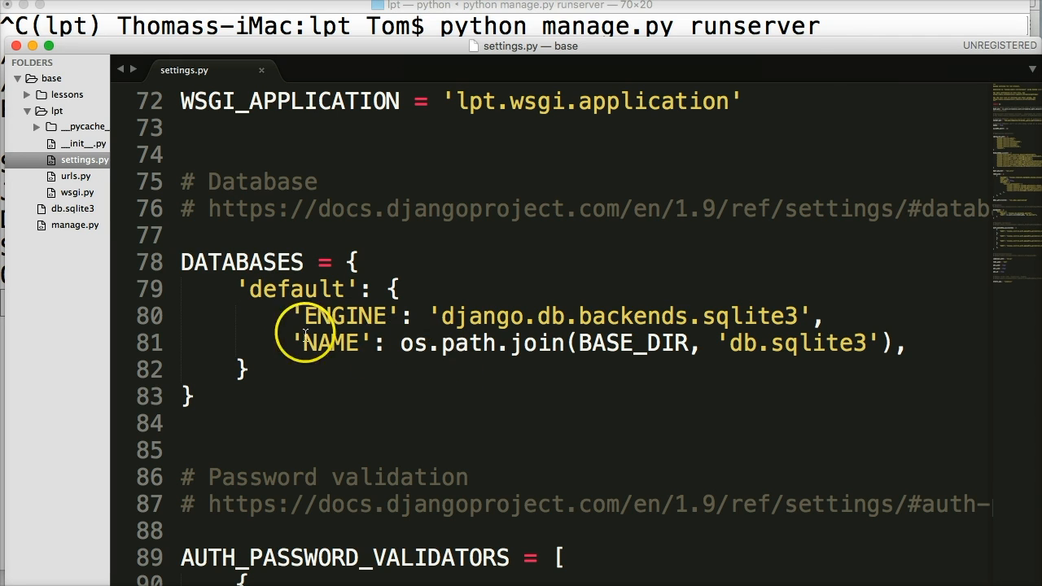
pyautogui.moveTo(399, 350)
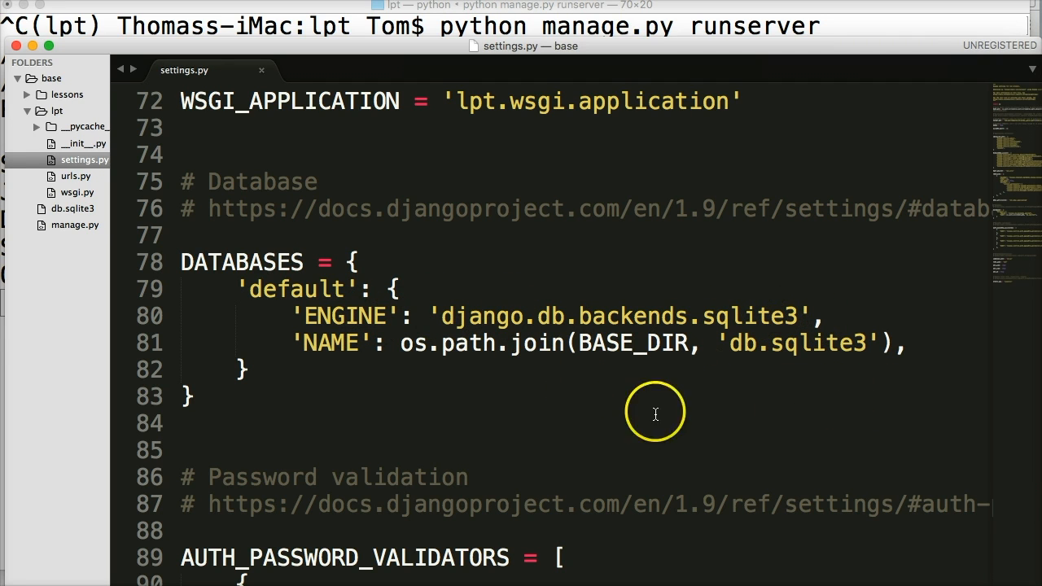
# Scroll to show the full DATABASES dictionary and the Password validation heading.
pyautogui.scroll(-3)
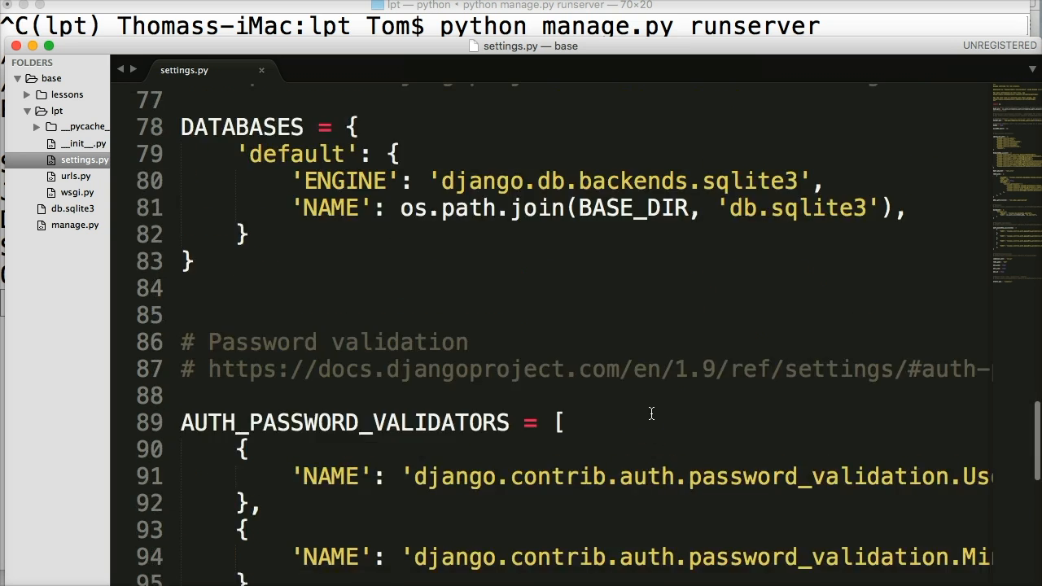
# Scroll down through the four AUTH_PASSWORD_VALIDATORS entries in settings.py.
pyautogui.scroll(-3)
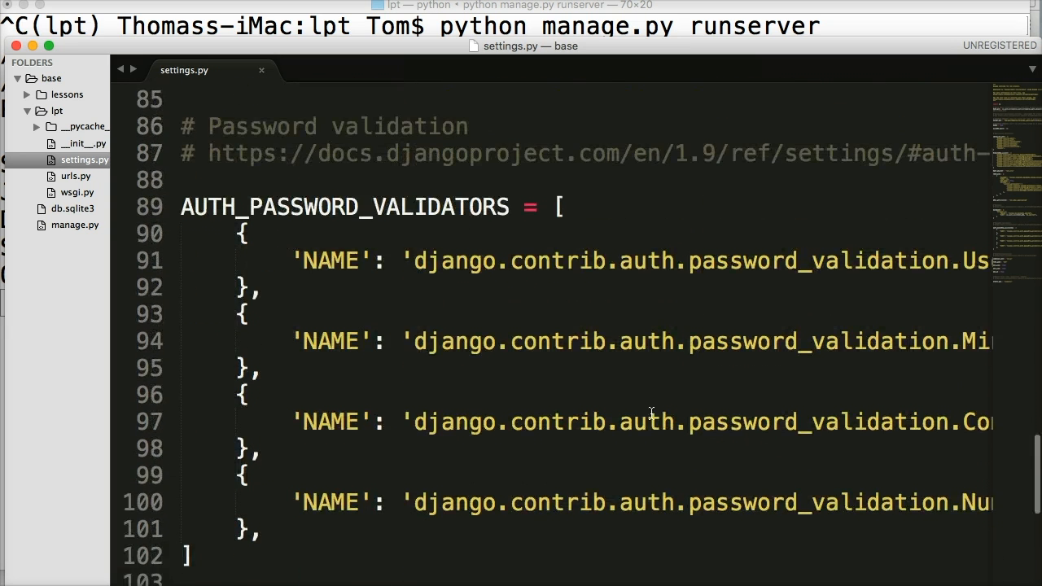
pyautogui.scroll(-3)
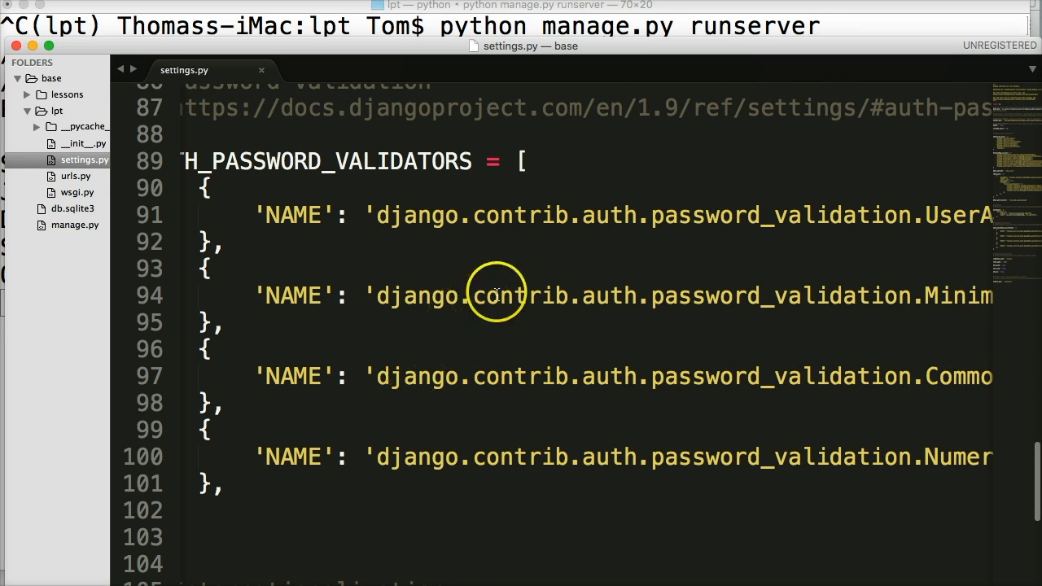
pyautogui.moveTo(391, 397)
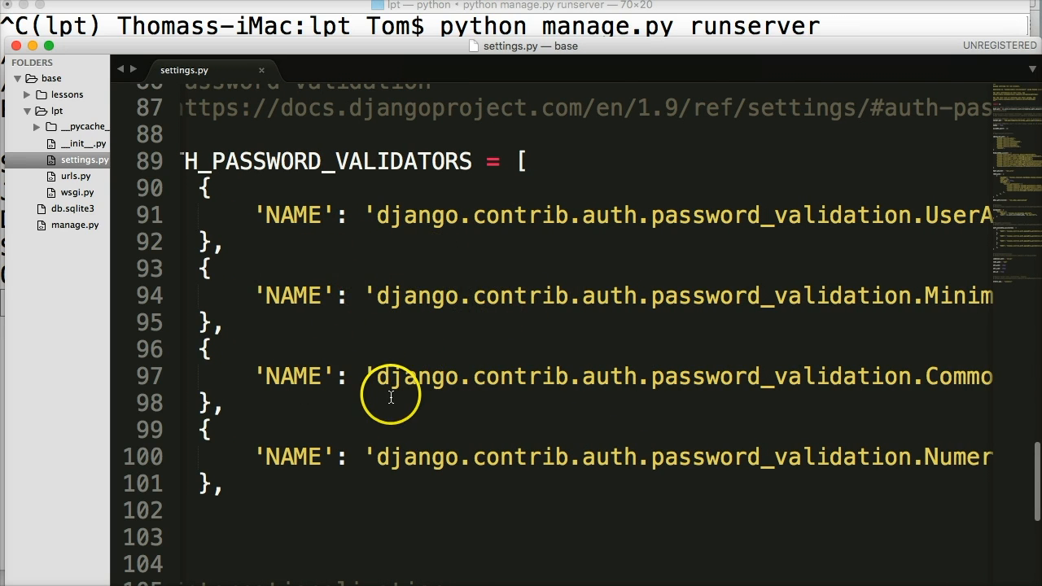
pyautogui.moveTo(429, 332)
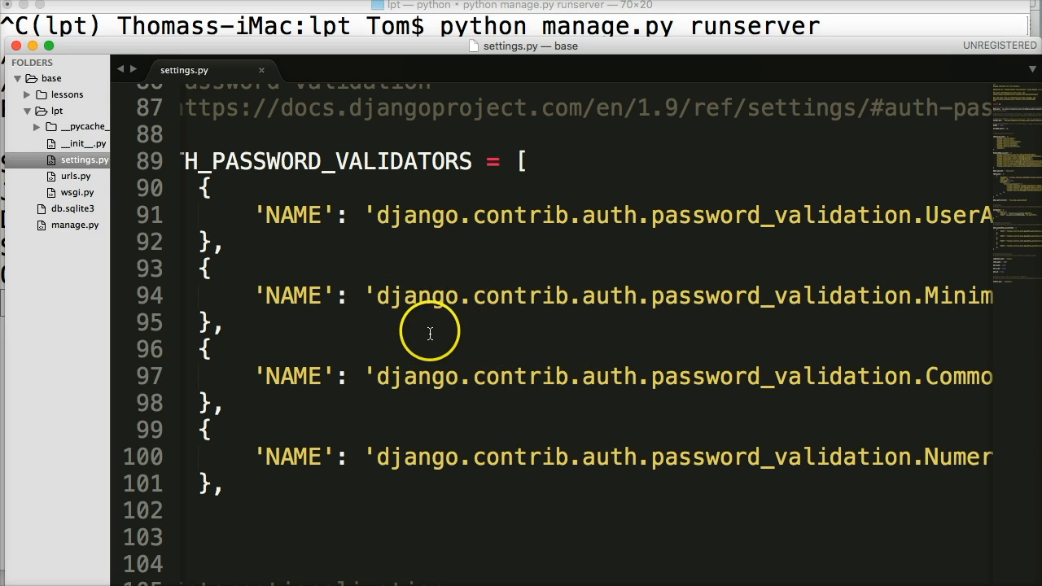
pyautogui.moveTo(594, 296)
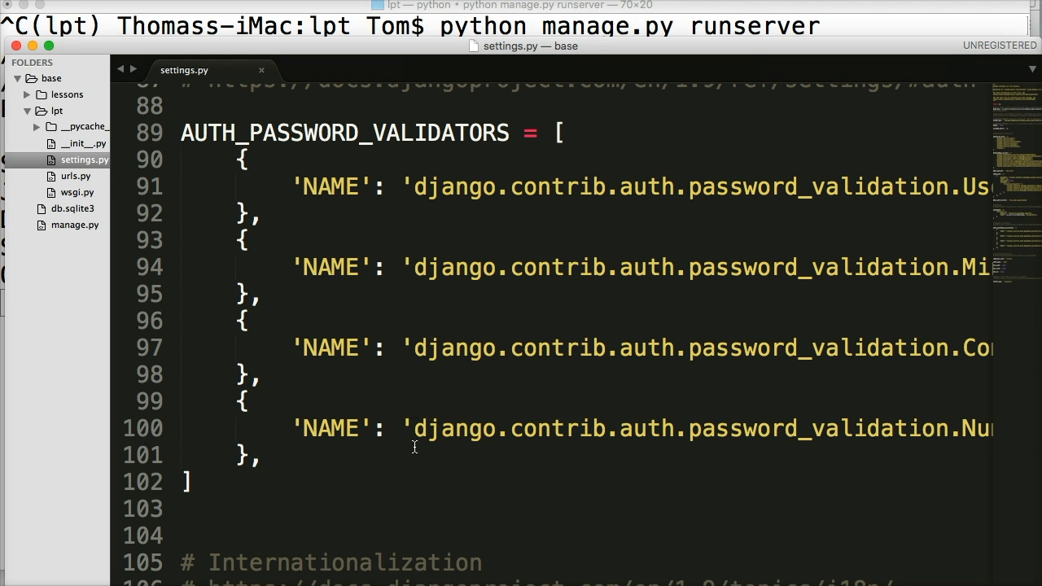
# Scroll down to LANGUAGE_CODE, TIME_ZONE, USE_I18N, USE_L10N and USE_TZ.
pyautogui.scroll(-3)
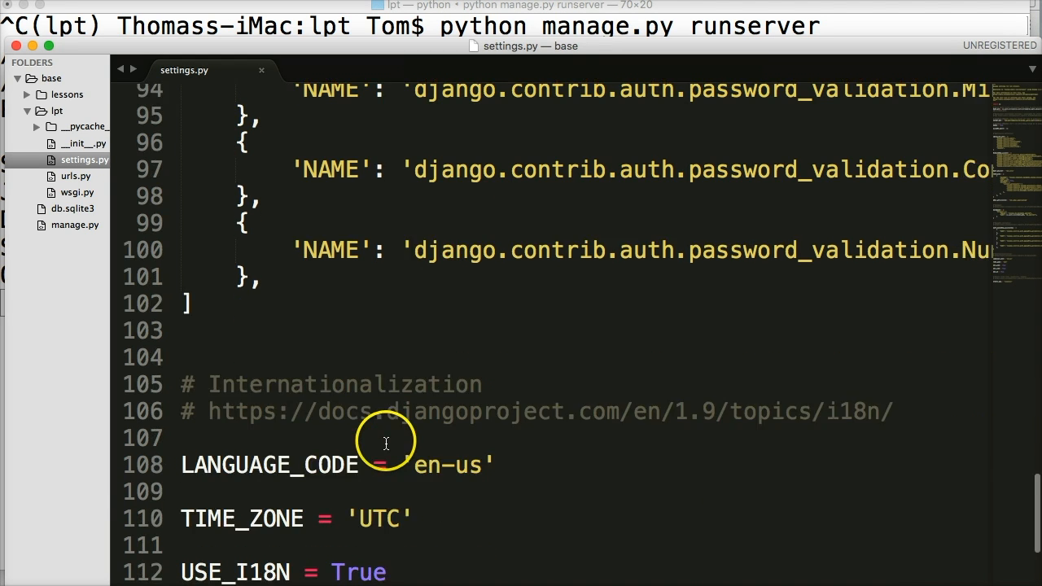
pyautogui.scroll(-3)
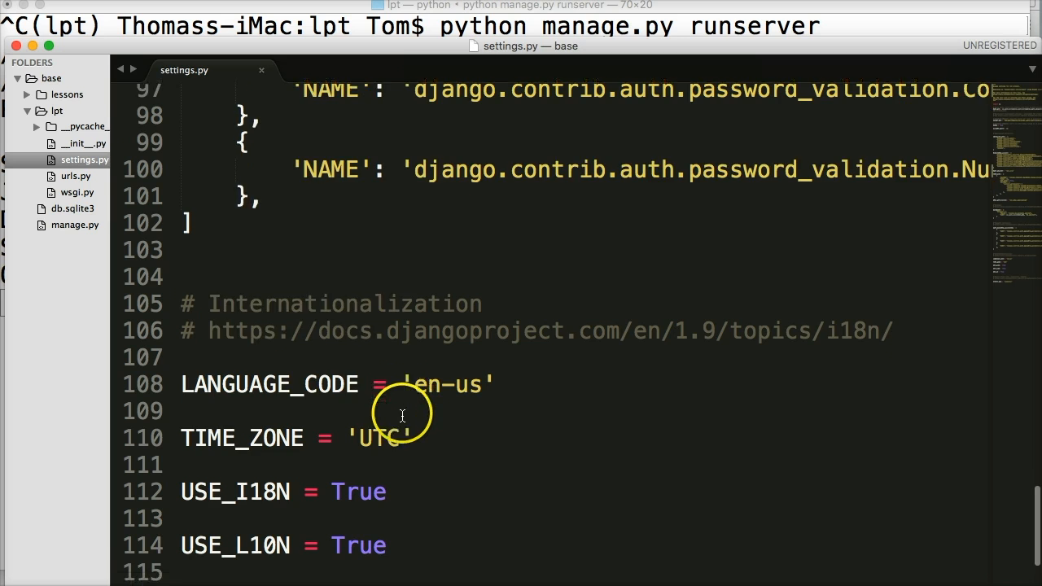
pyautogui.scroll(-3)
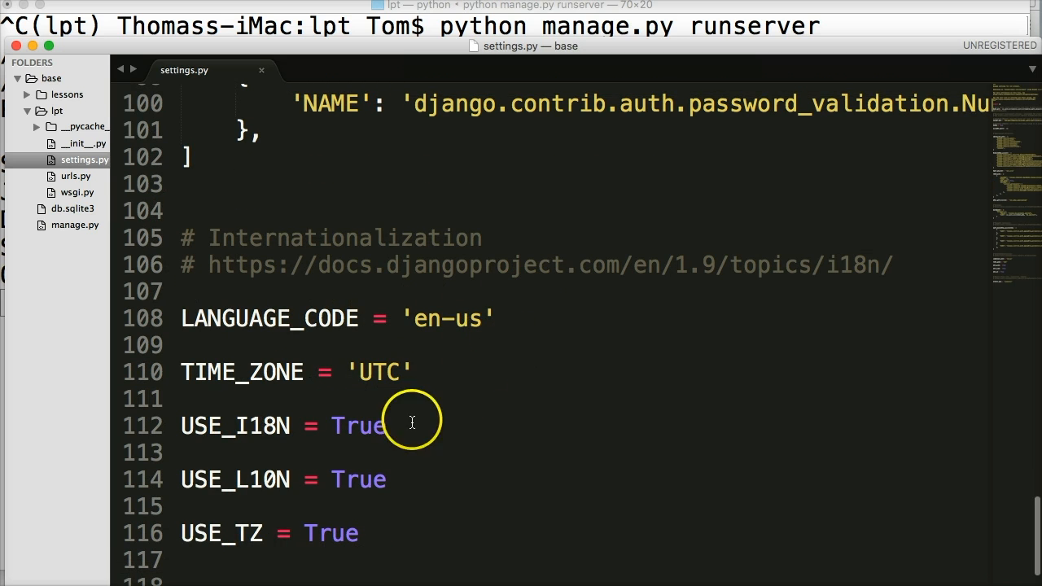
pyautogui.moveTo(395, 524)
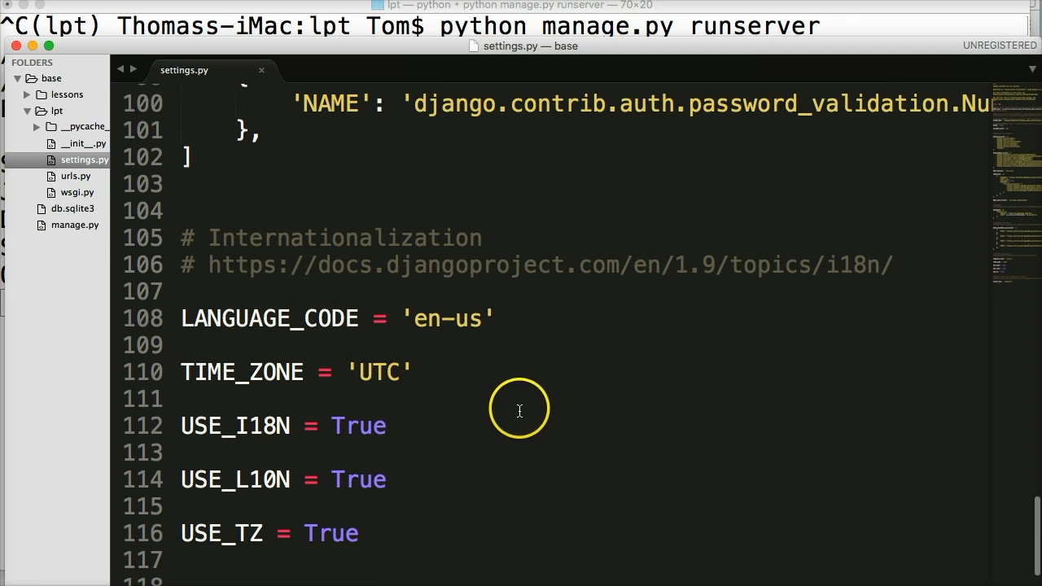
# Scroll down to the Static files section showing STATIC_URL = '/static/'.
pyautogui.scroll(-3)
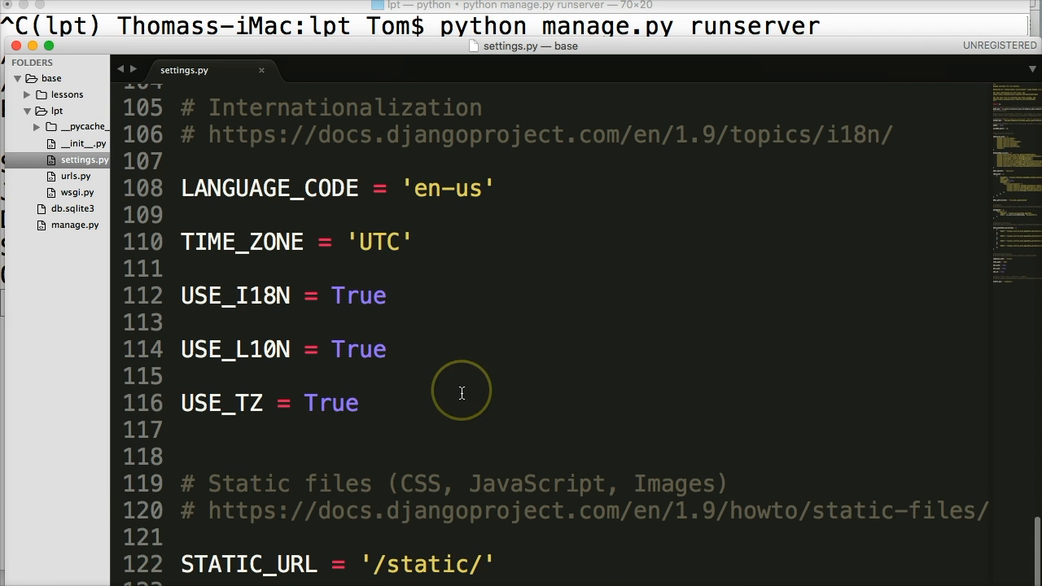
pyautogui.moveTo(384, 468)
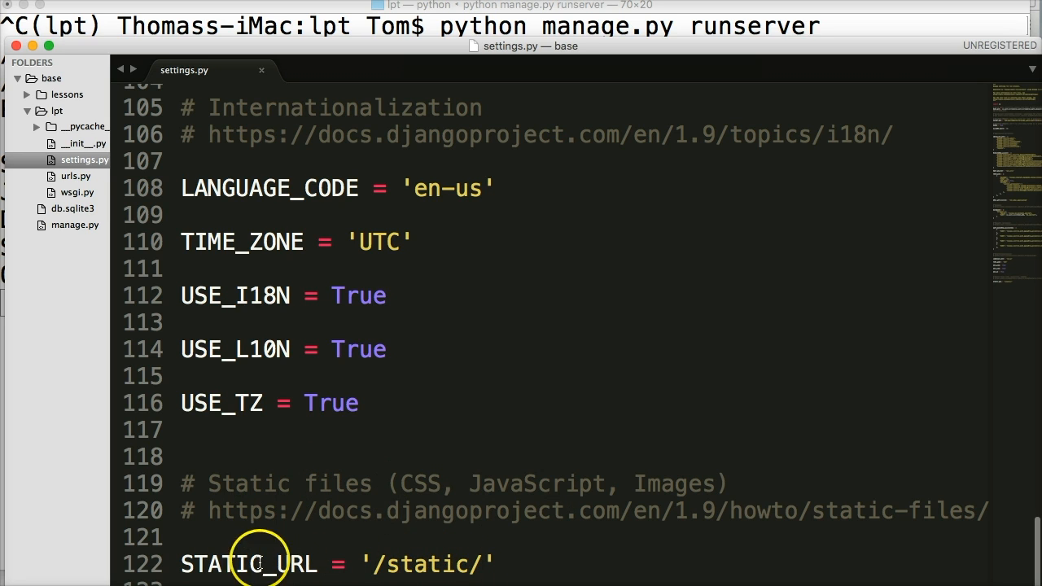
pyautogui.moveTo(501, 565)
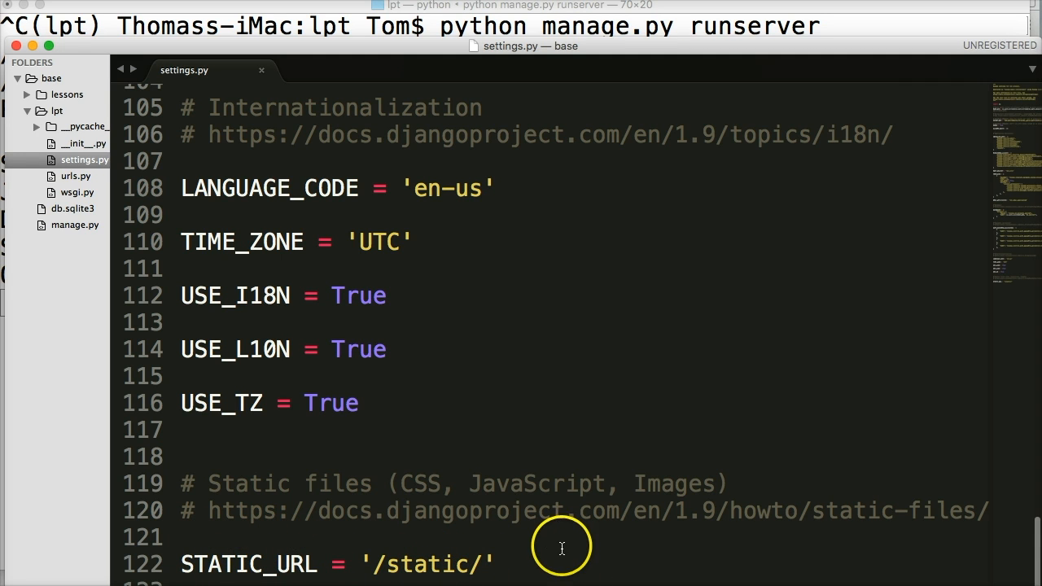
pyautogui.moveTo(337, 521)
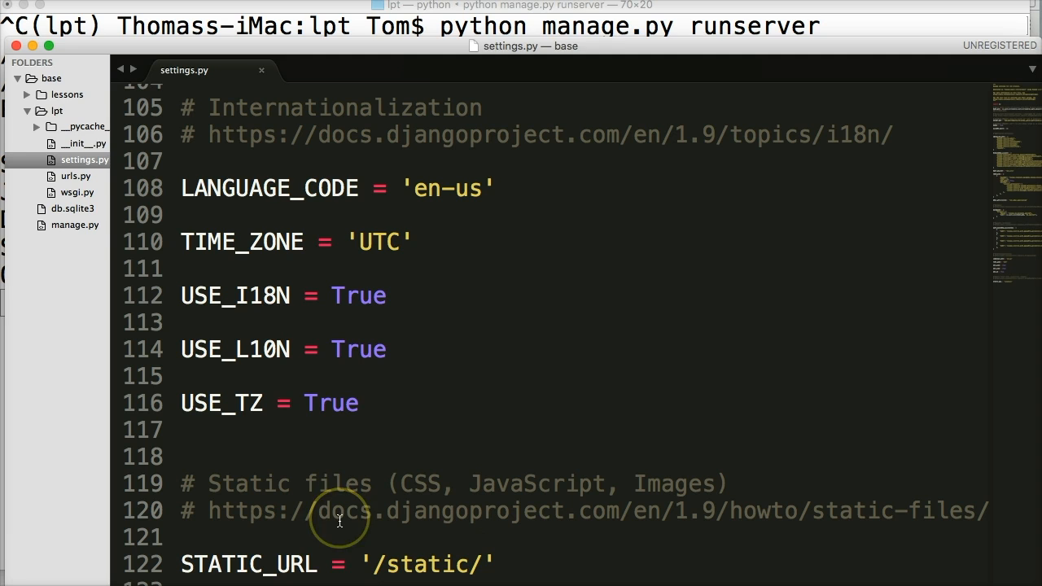